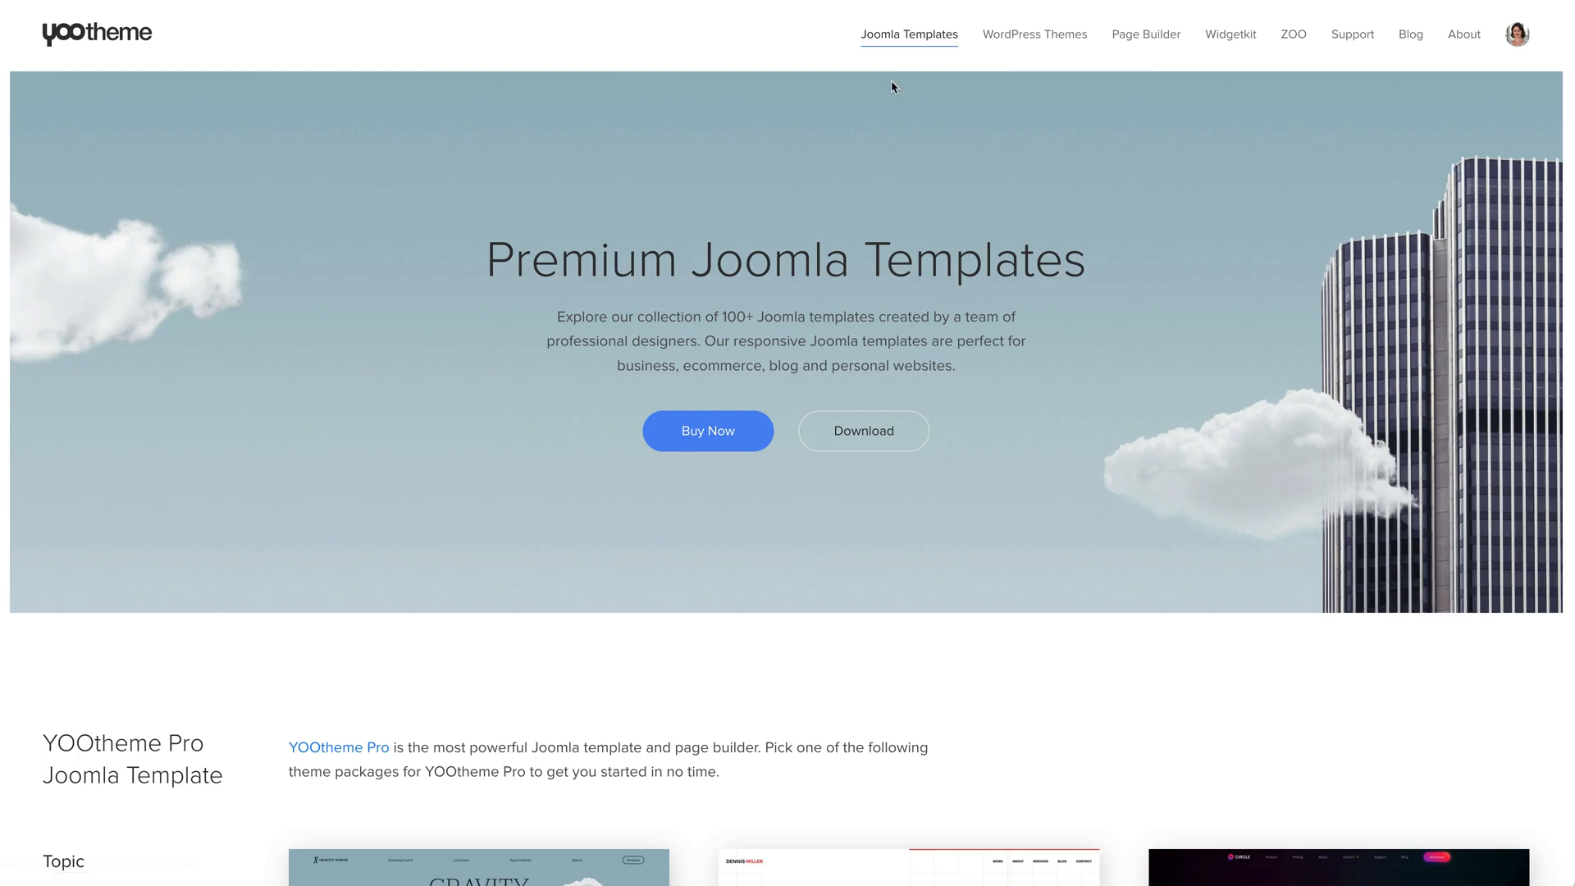
- Preview the Dennis Miller Joomla template from the YOOtheme template grid and browse its homepage
{"action": "scroll", "scroll_direction": "down", "scroll_amount": 3}
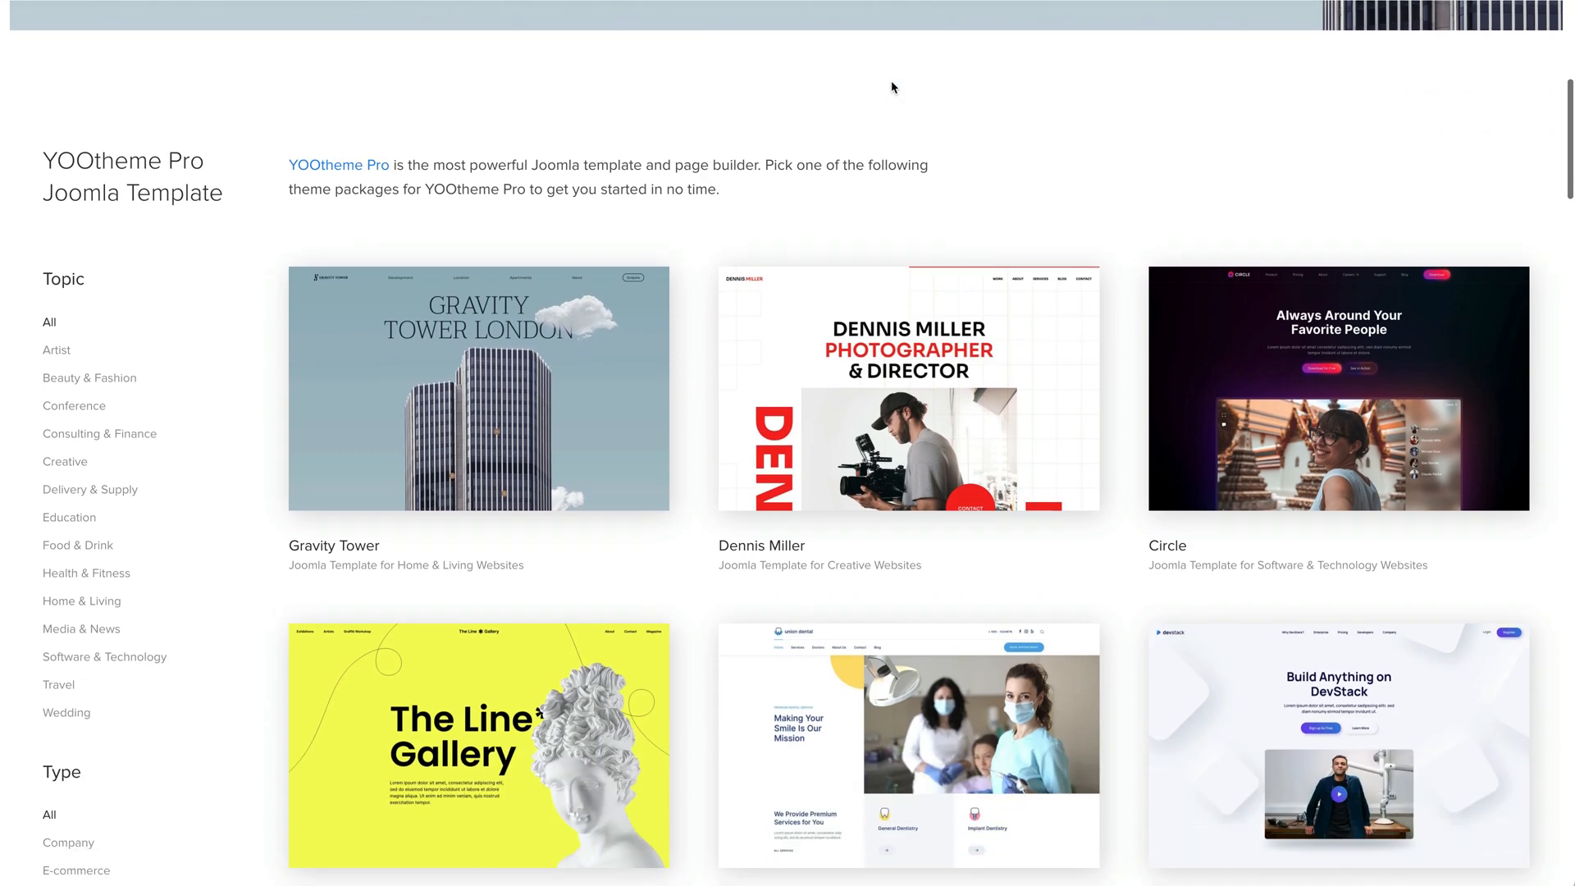
{"action": "scroll", "scroll_direction": "down", "scroll_amount": 3}
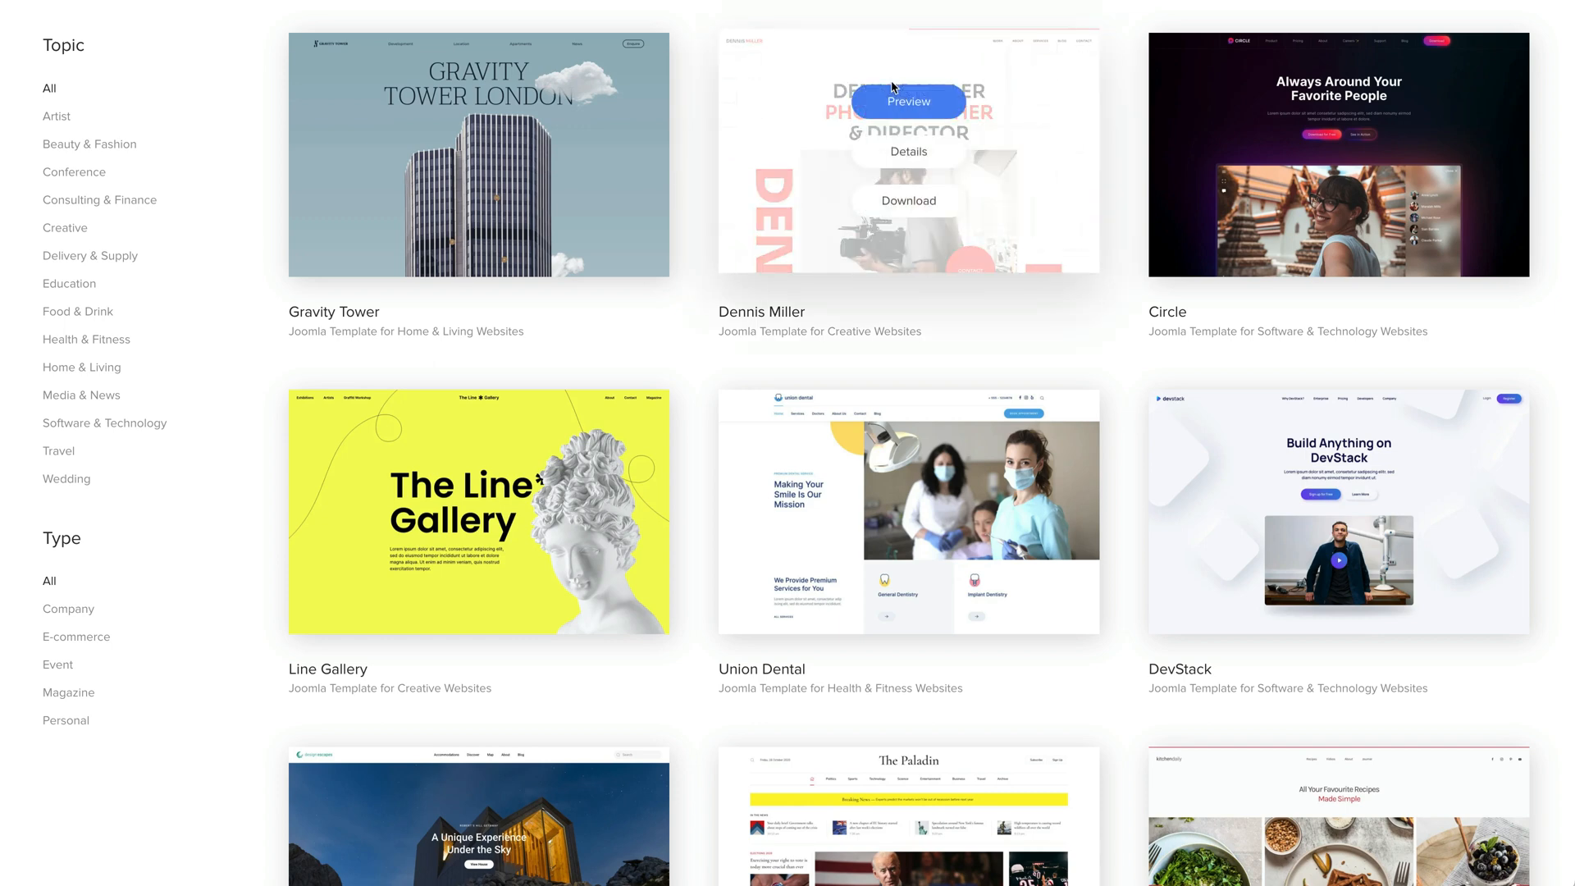
{"action": "left_click", "coordinate": [908, 102]}
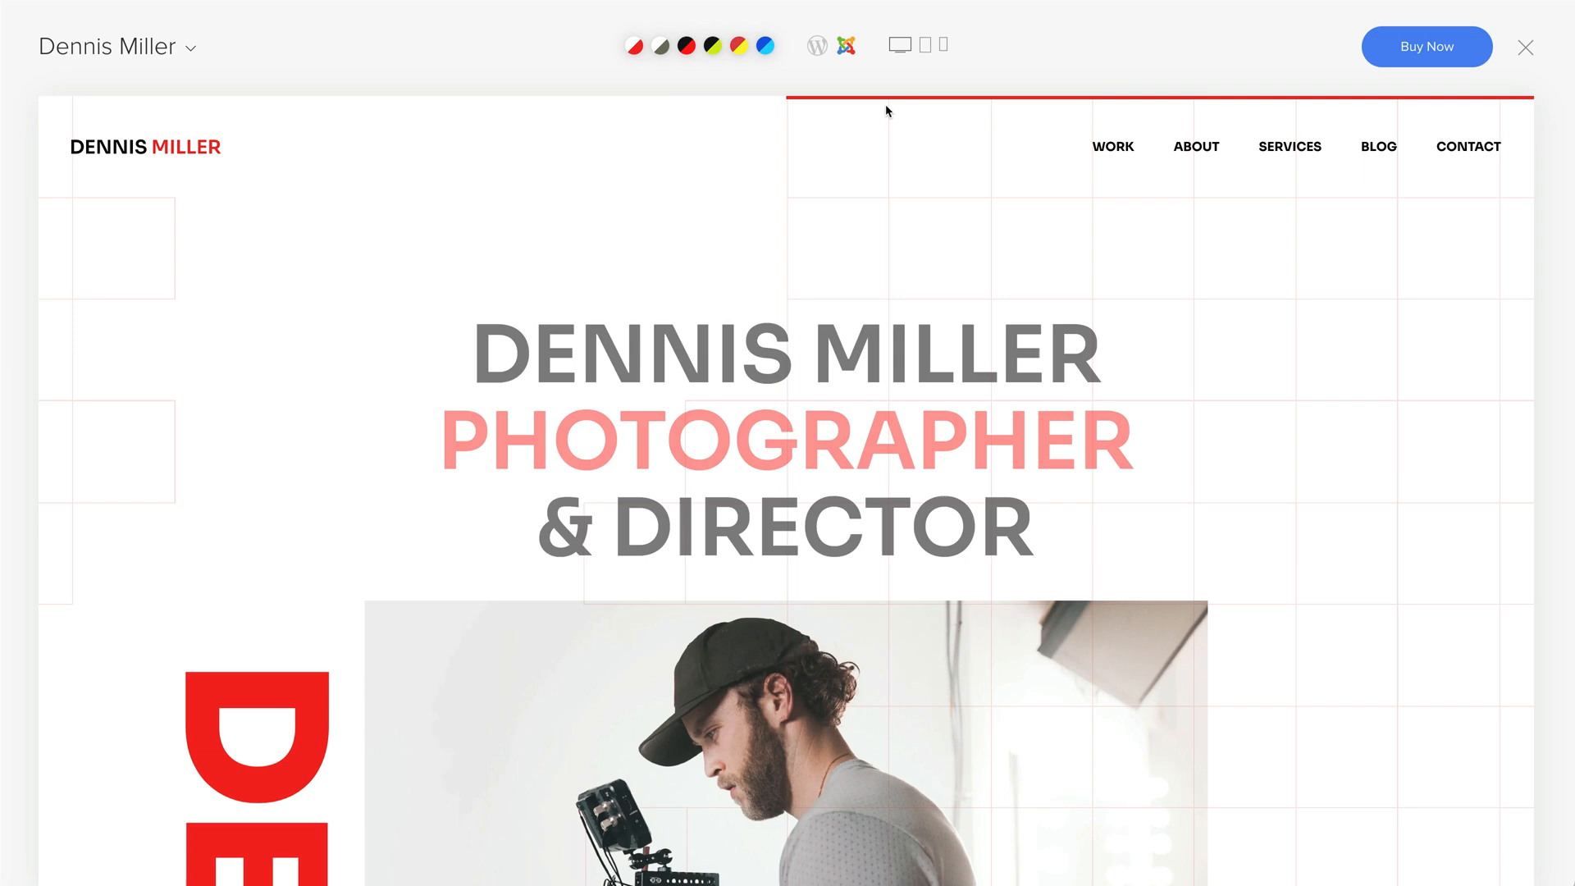
{"action": "scroll", "scroll_direction": "down", "scroll_amount": 3}
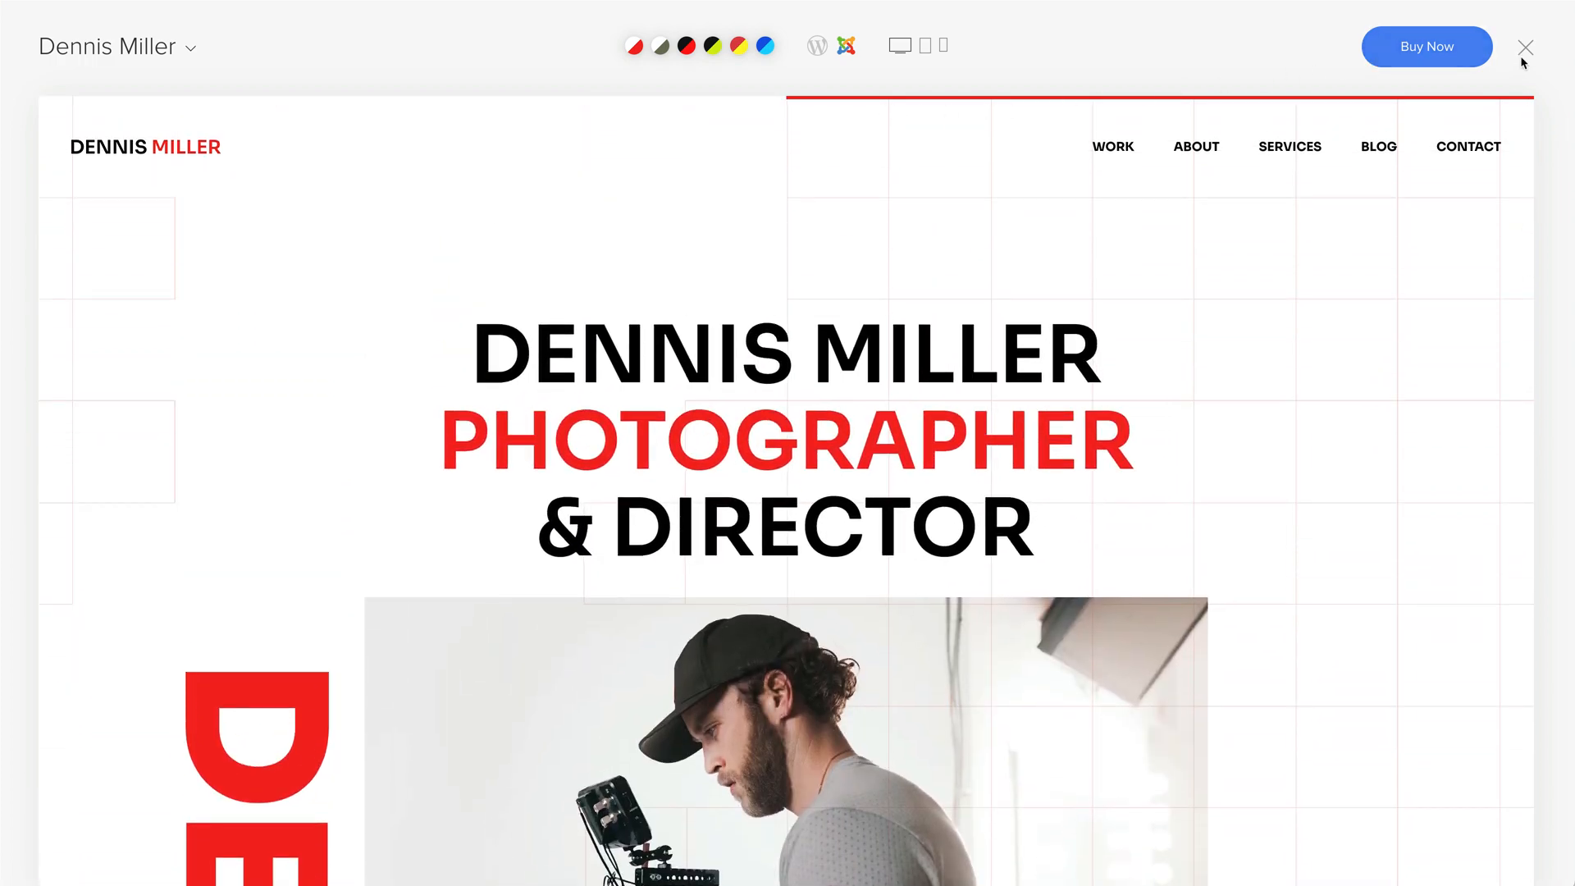
- Download the Dennis Miller Joomla 4 demo package from the template's Details page
{"action": "left_click", "coordinate": [1525, 46]}
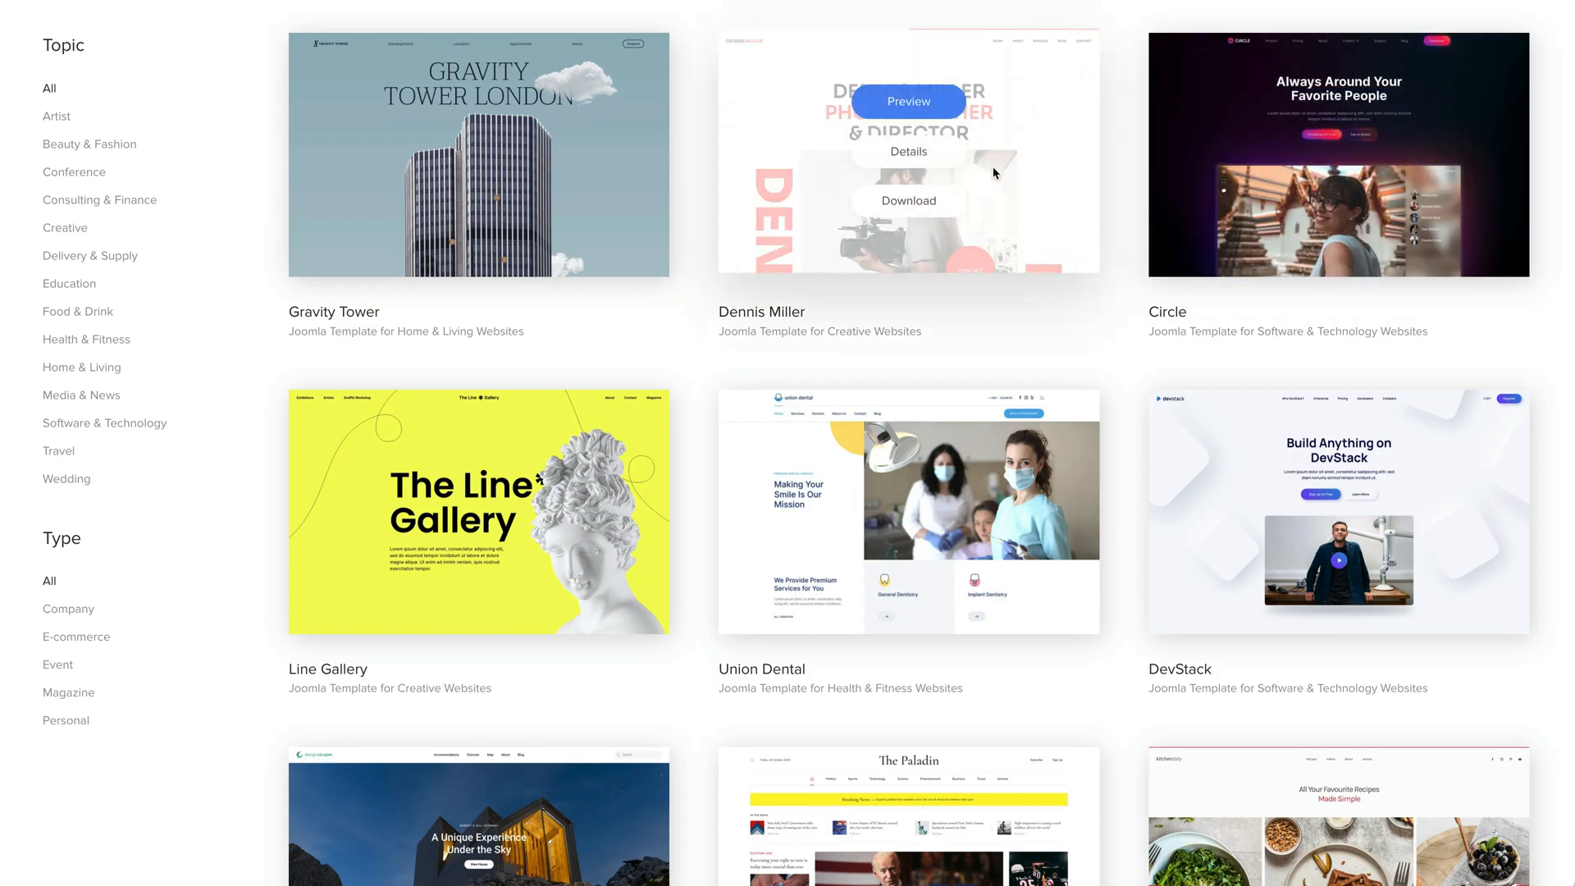
{"action": "left_click", "coordinate": [908, 200]}
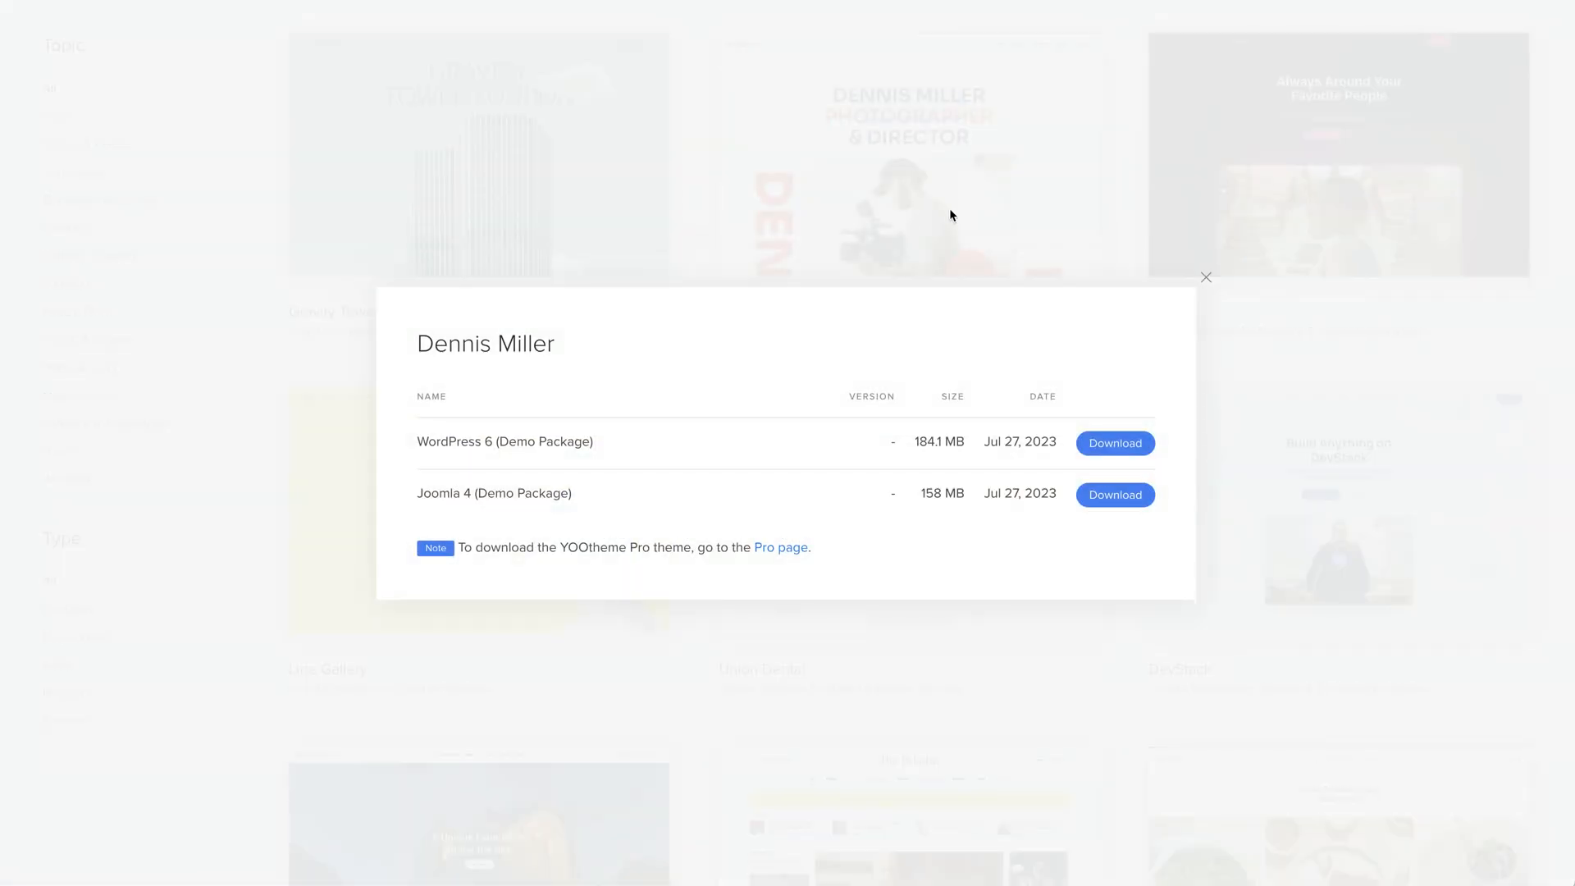
{"action": "left_click", "coordinate": [1114, 494]}
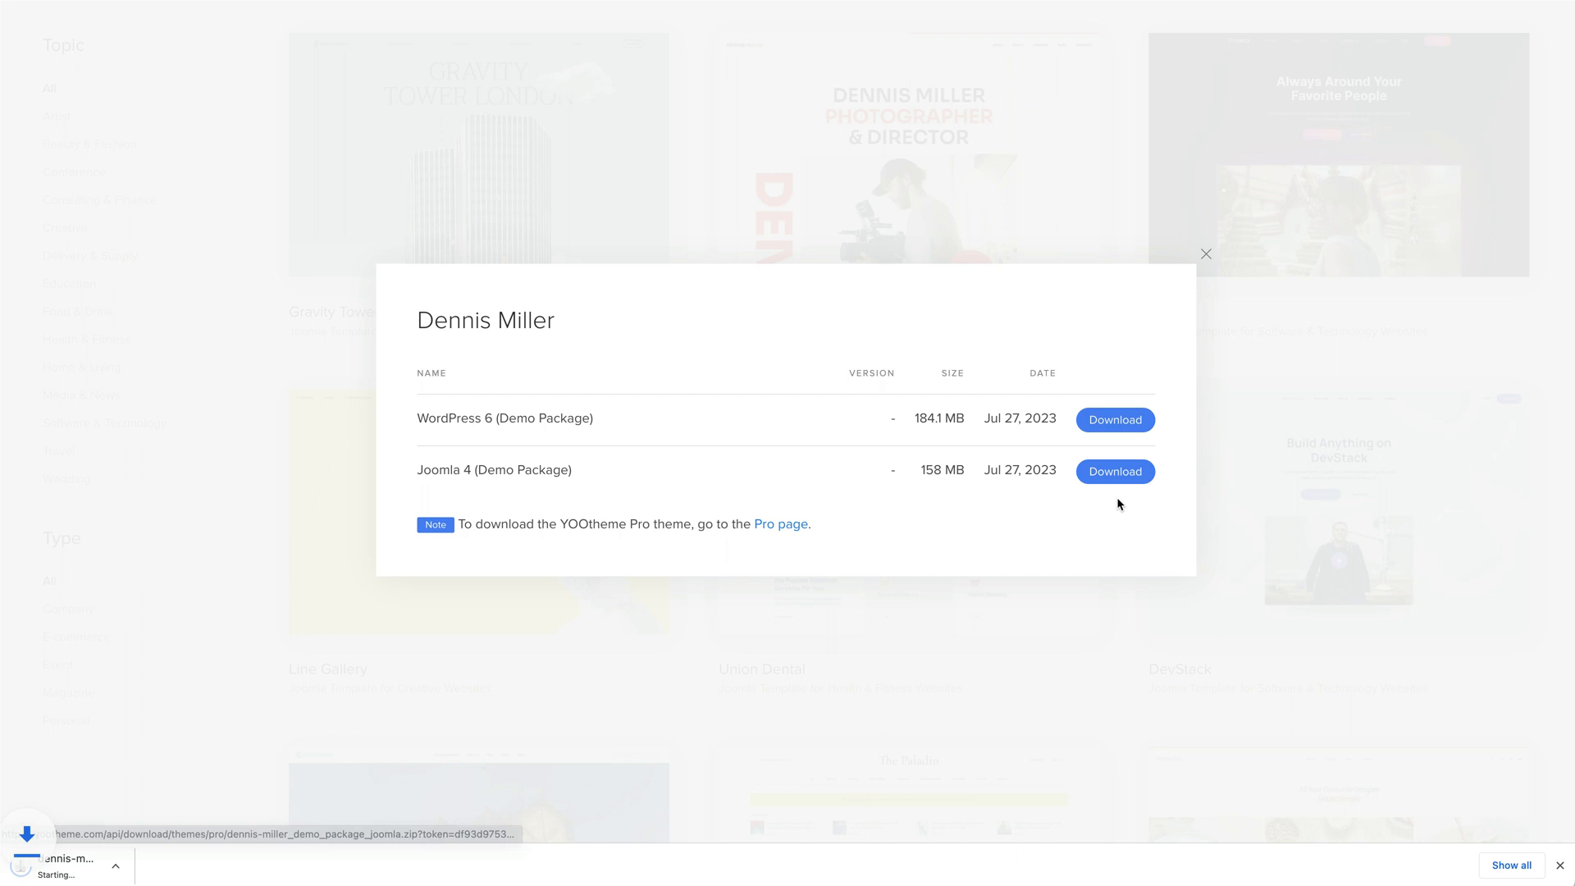
{"action": "left_click", "coordinate": [1113, 471]}
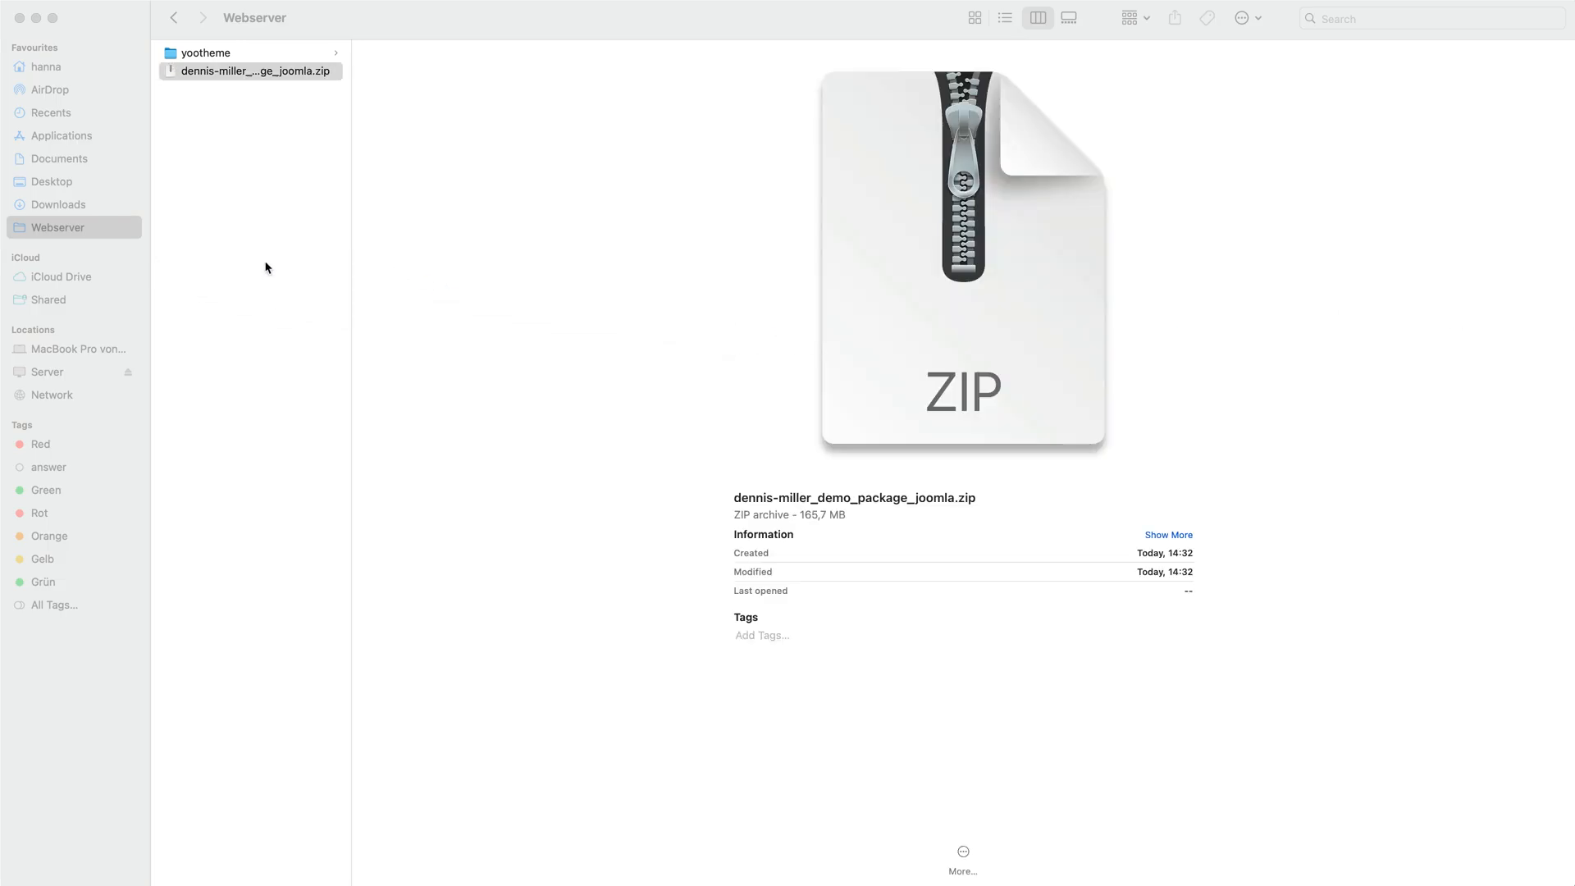
- Extract dennis-miller_demo_package_joomla.zip in the Webserver folder
{"action": "double_click", "coordinate": [249, 71]}
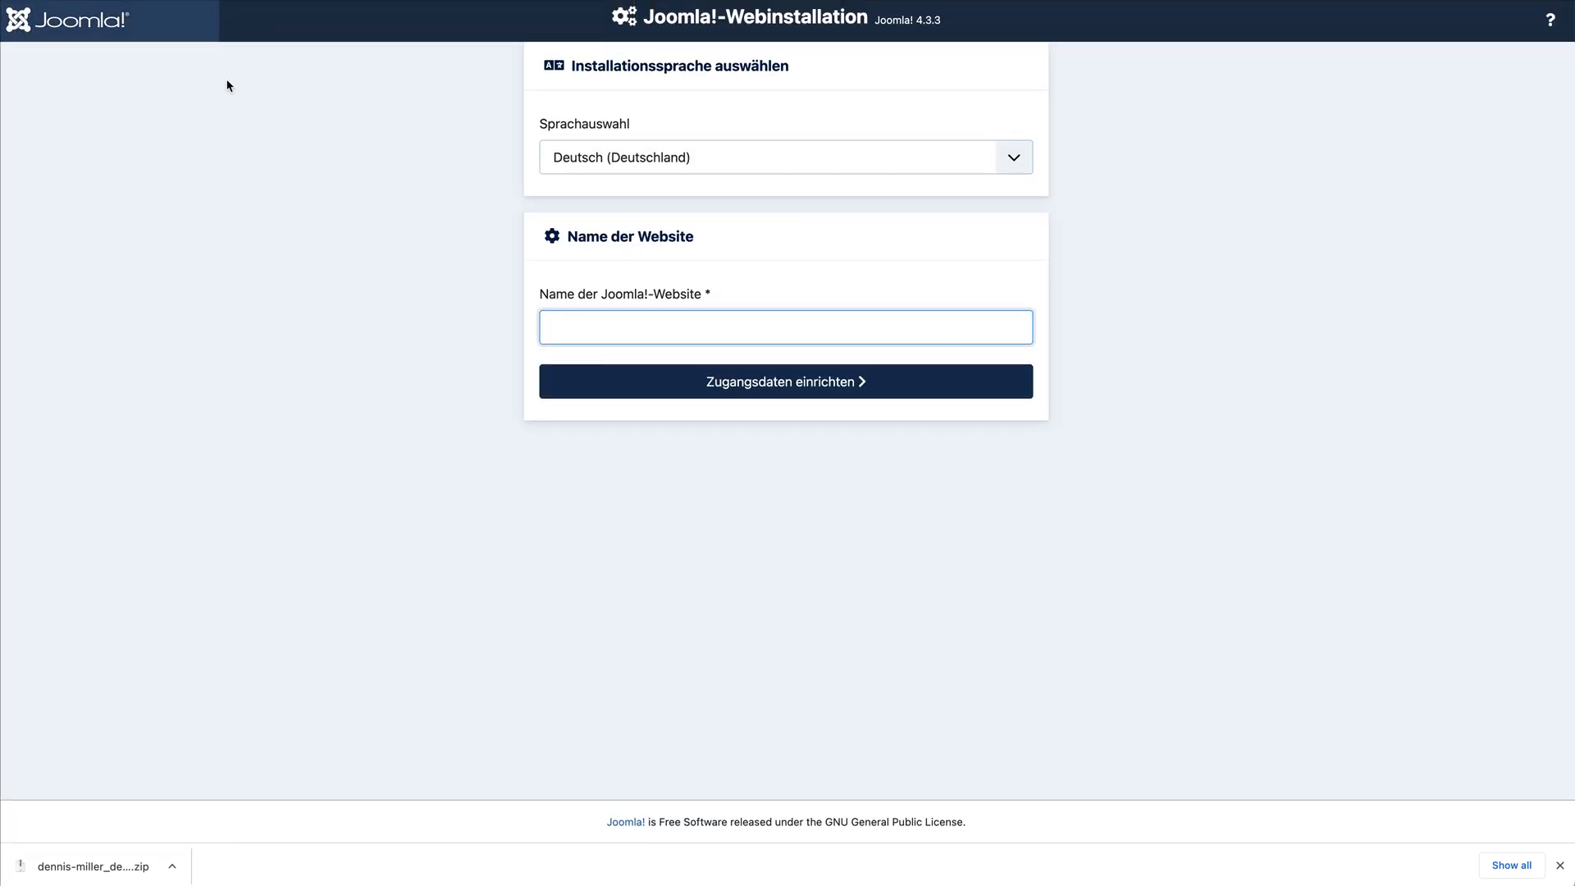
- Set the installer language to English (United States) and name the site 'My Website'
{"action": "left_click", "coordinate": [786, 158]}
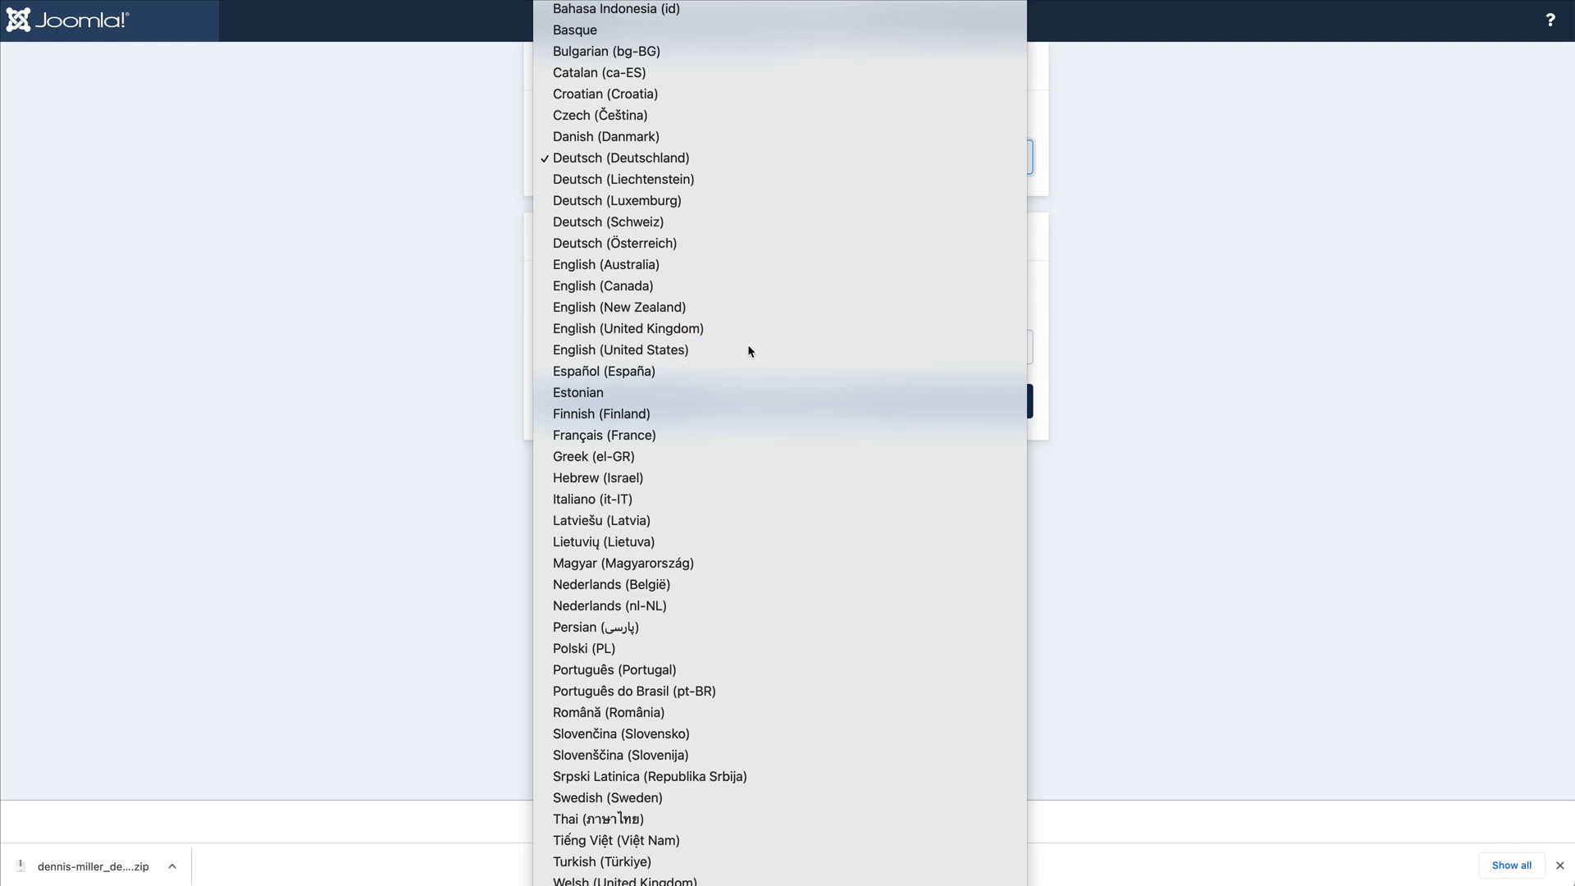
{"action": "left_click", "coordinate": [621, 349]}
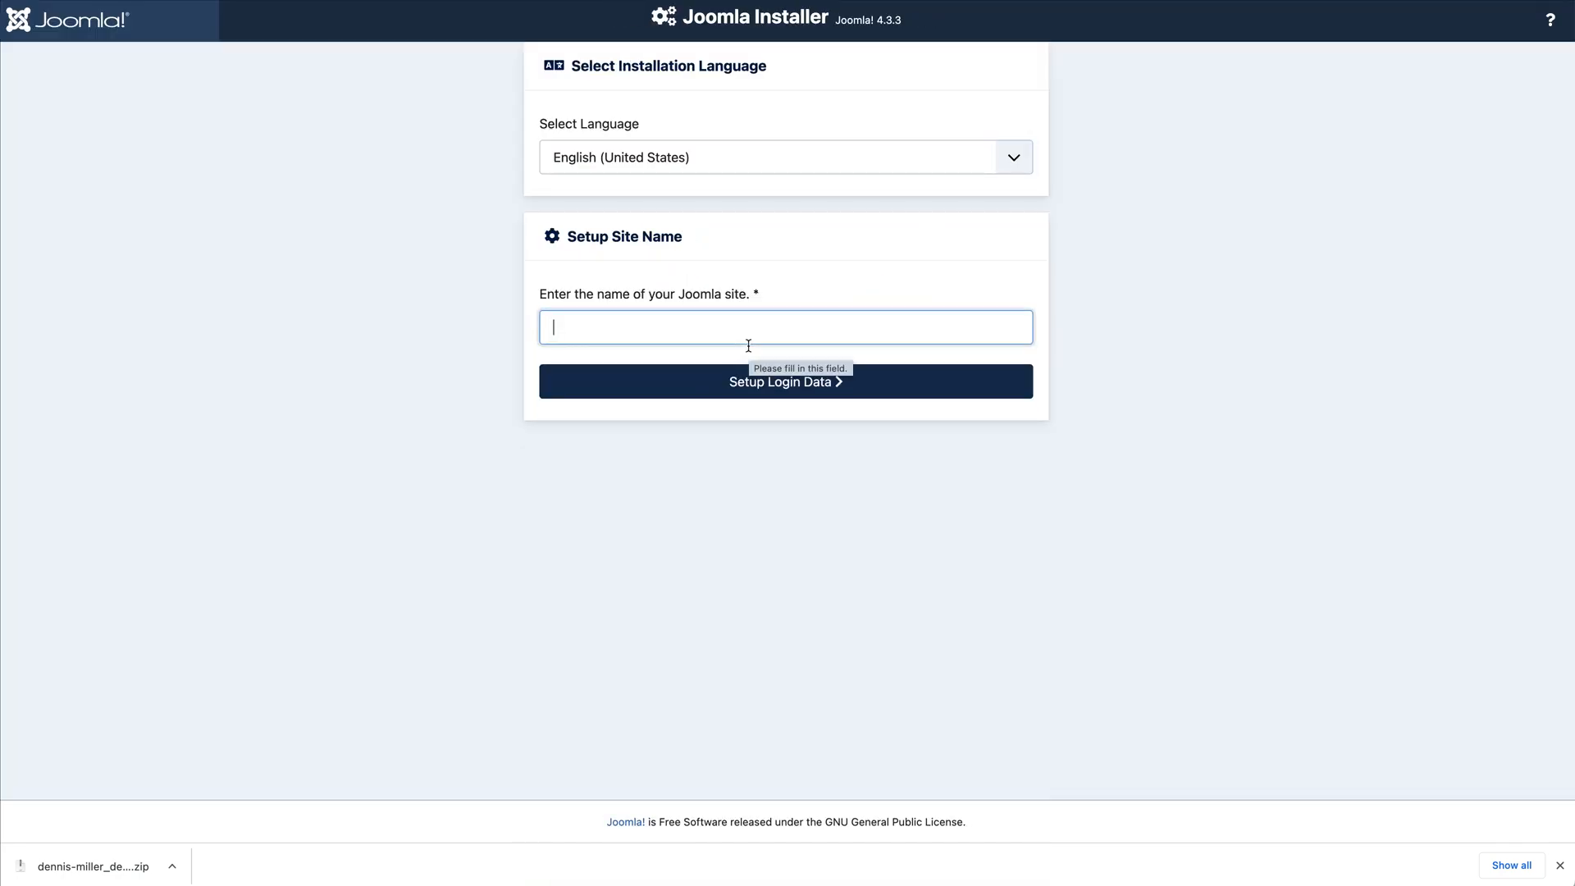
{"action": "type", "text": "My Website"}
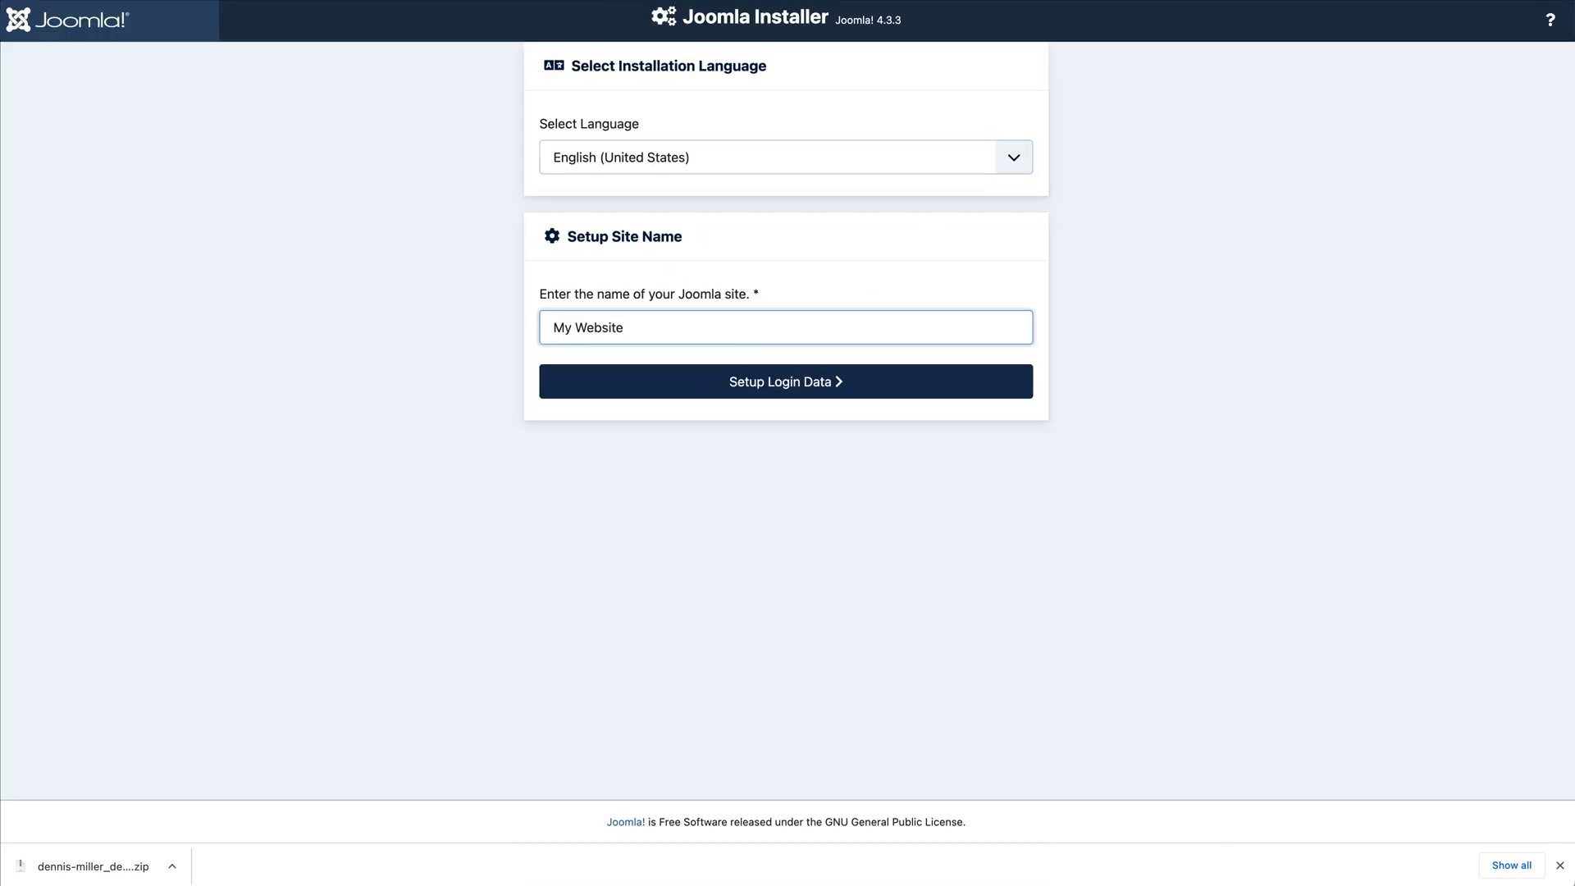
- Enter the Super User login data: name and username admin, a password, and the email address
{"action": "left_click", "coordinate": [786, 381]}
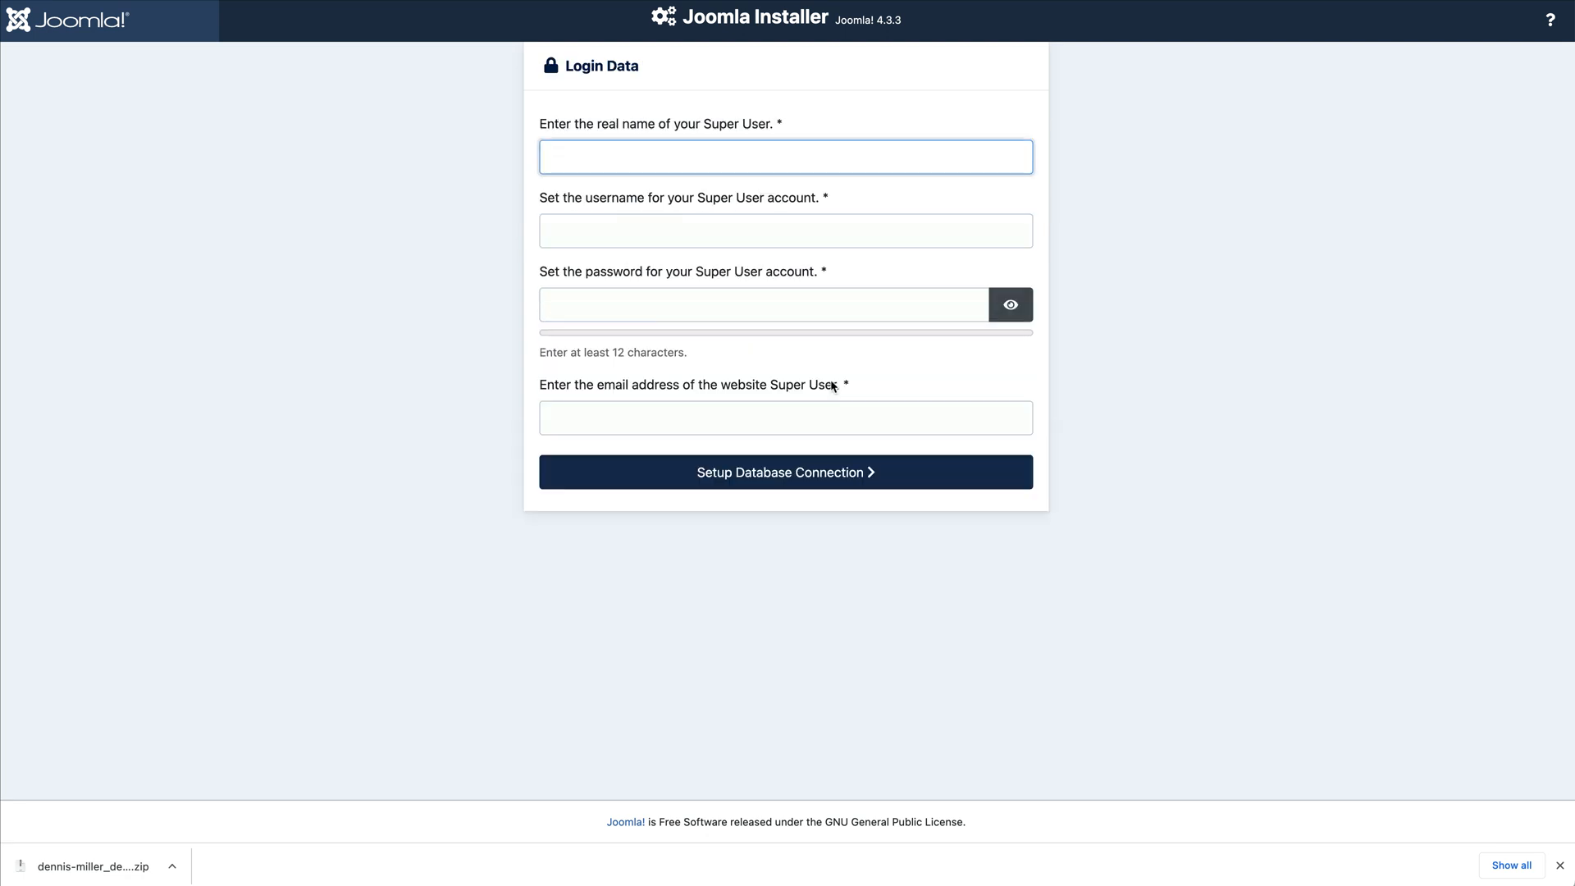
{"action": "type", "text": "admin"}
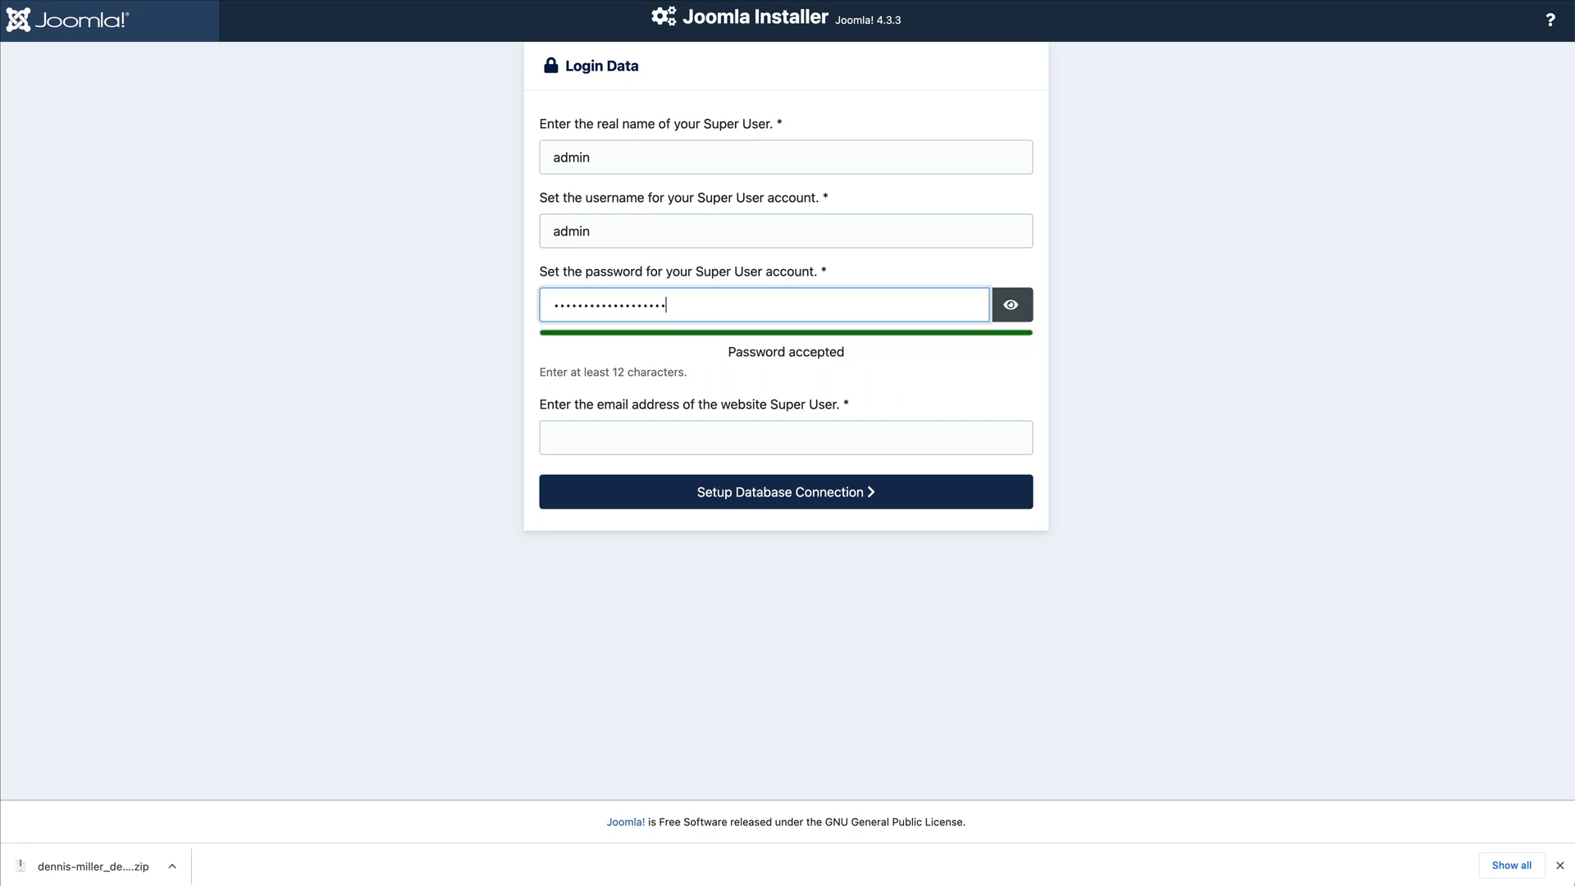
{"action": "left_click", "coordinate": [786, 436]}
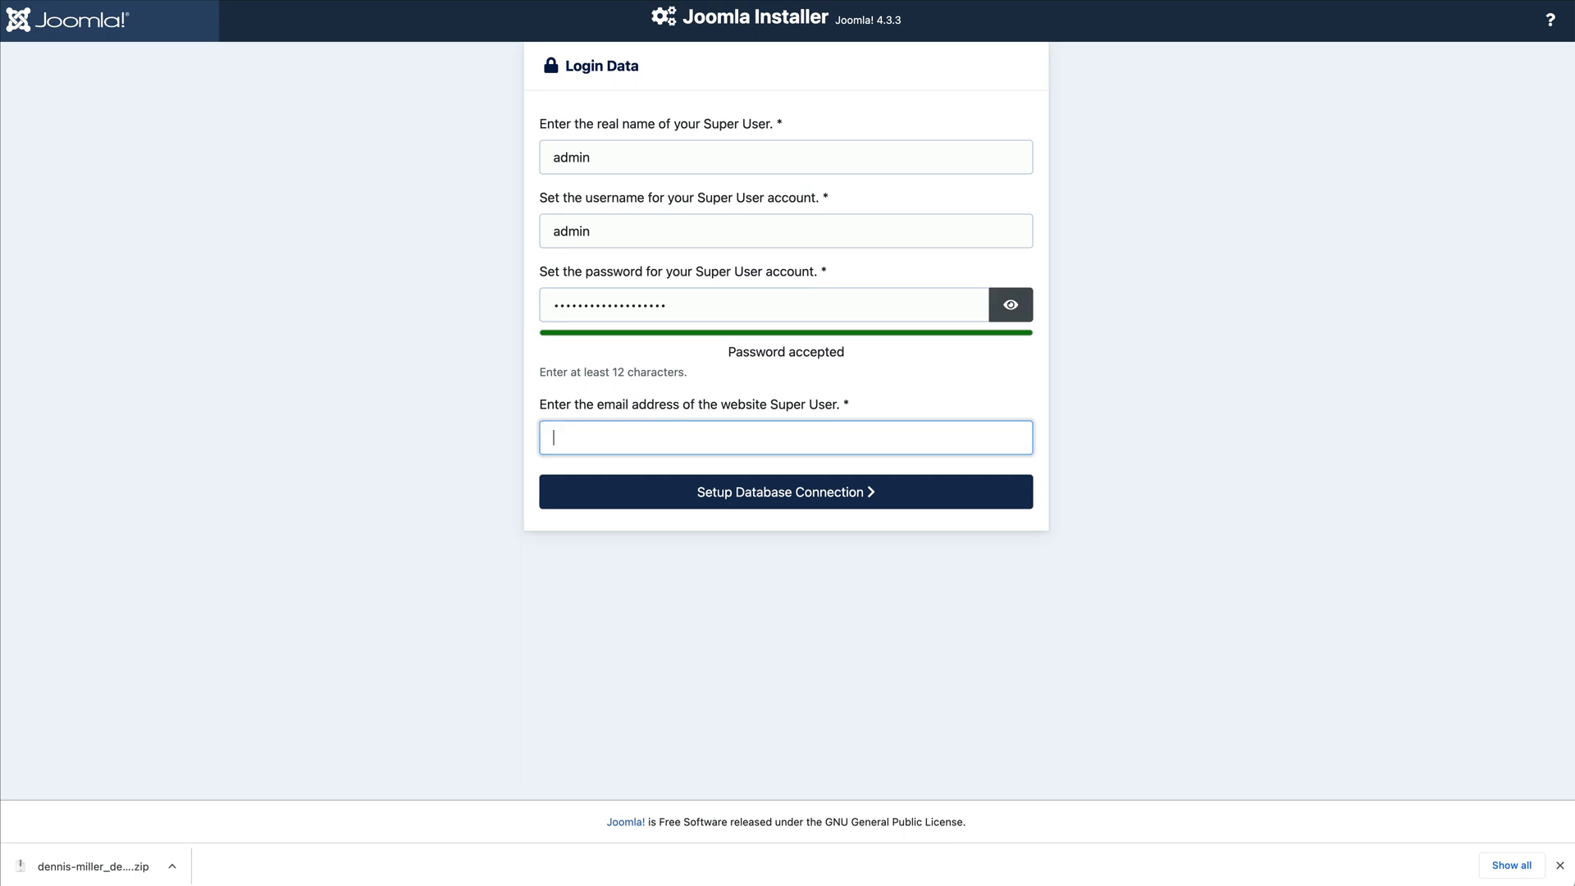
{"action": "type", "text": "info@exampl"}
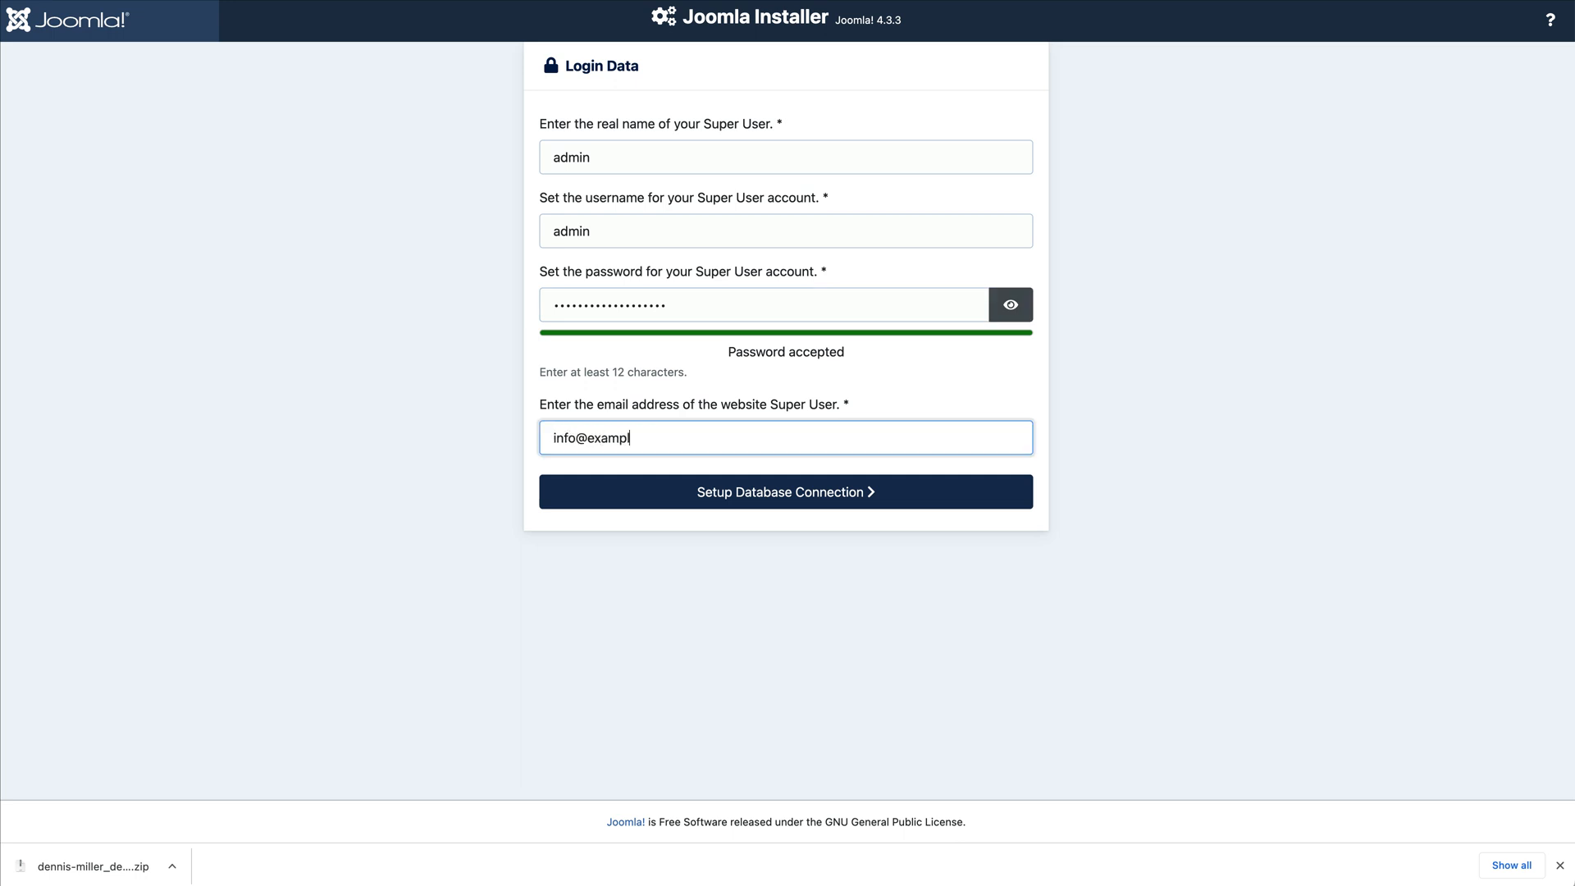
- Set the database connection with user root and database name dennis_miller
{"action": "left_click", "coordinate": [786, 491]}
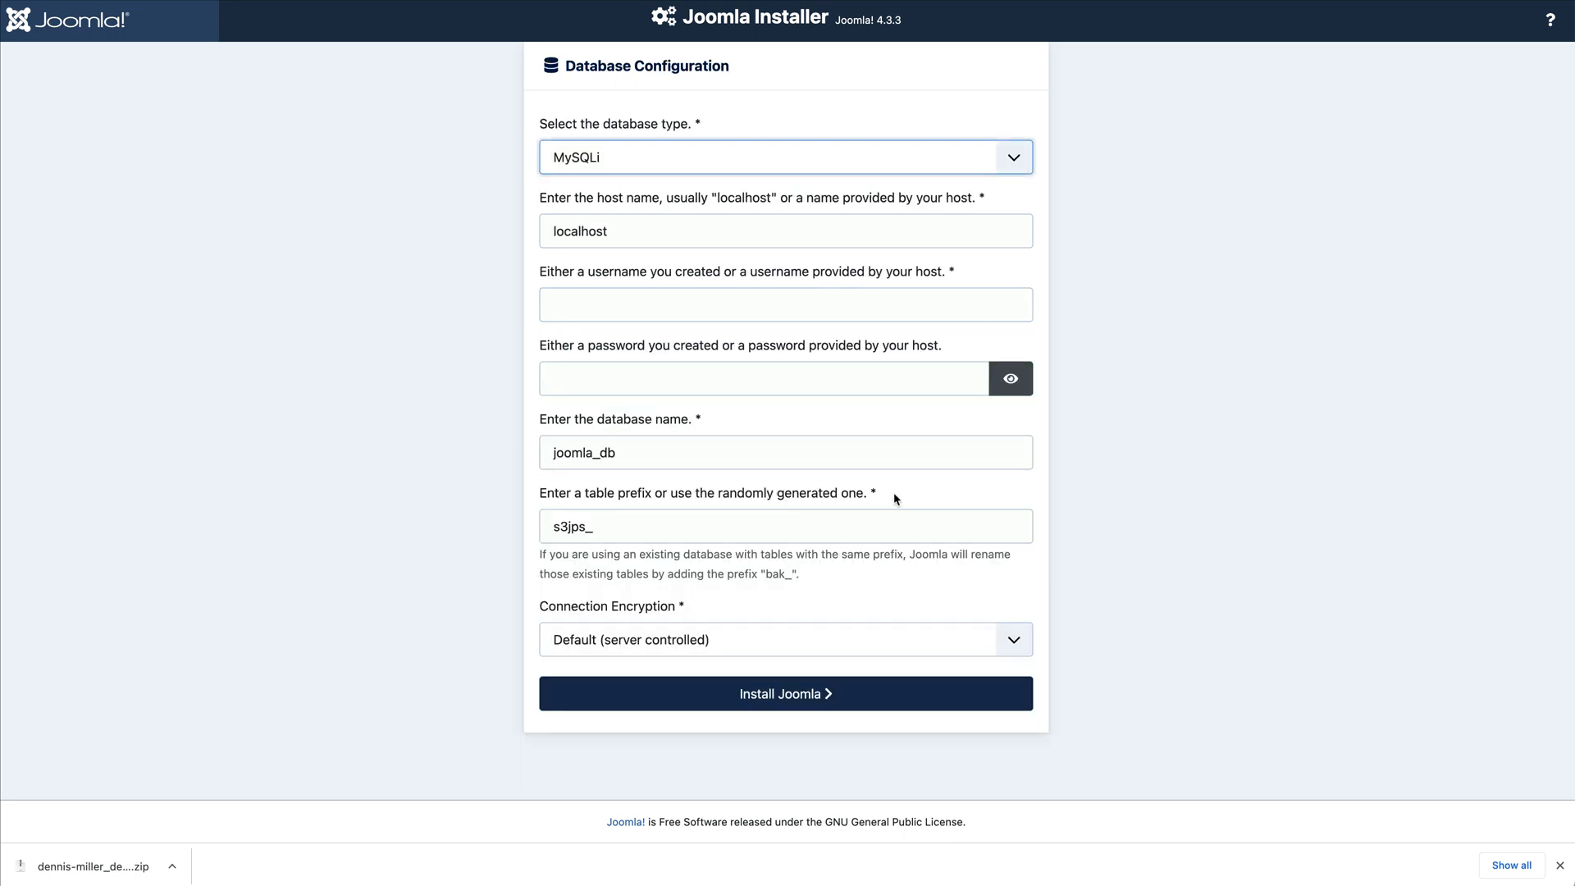
{"action": "left_click", "coordinate": [786, 305]}
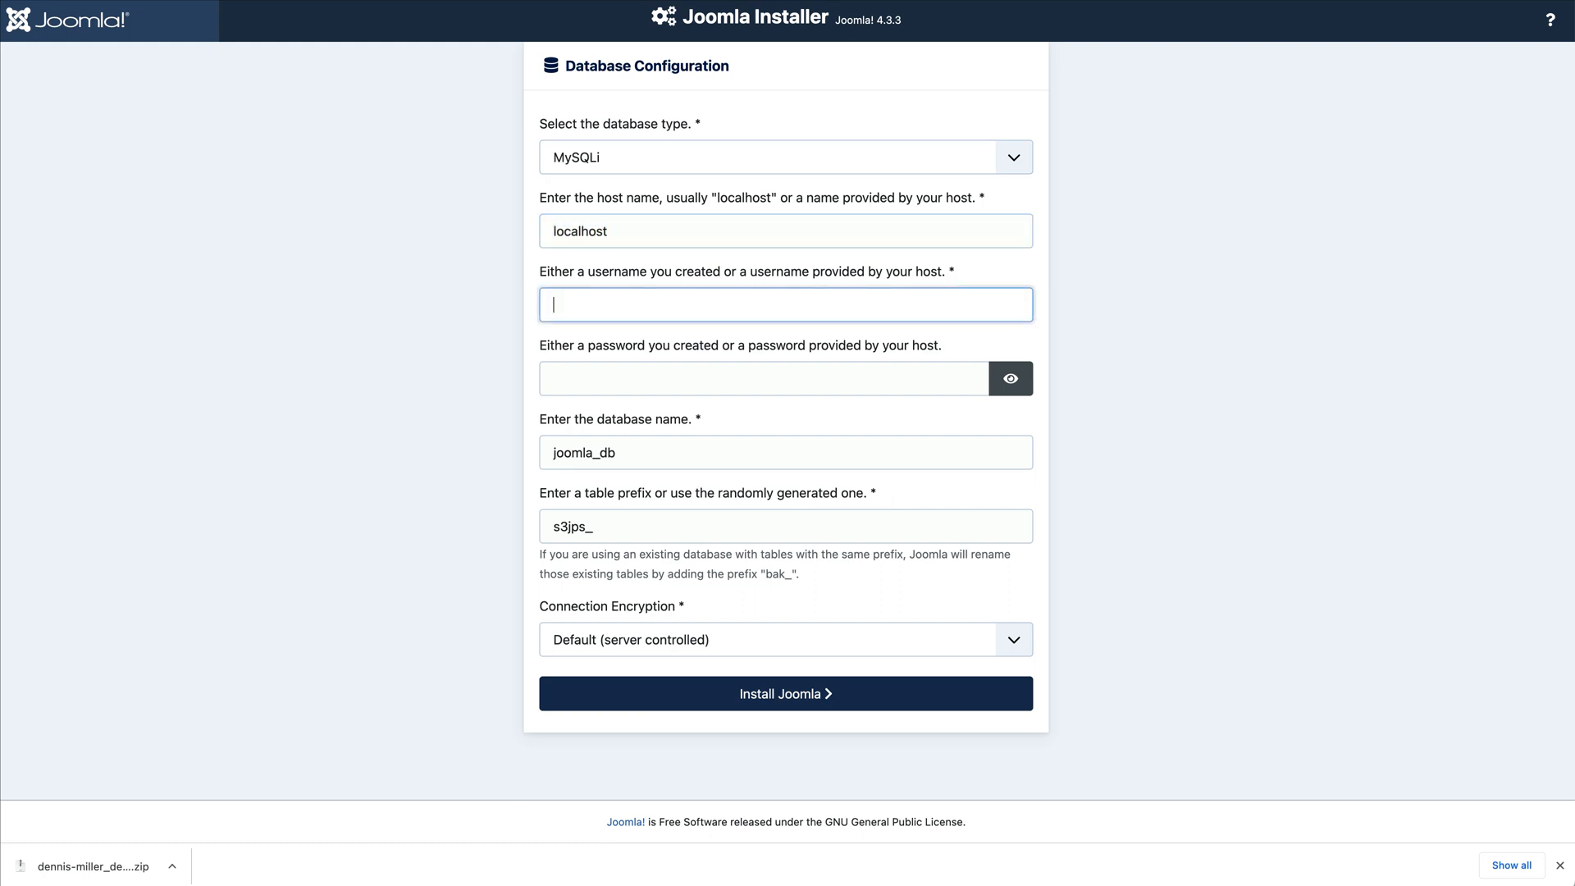
{"action": "type", "text": "••••"}
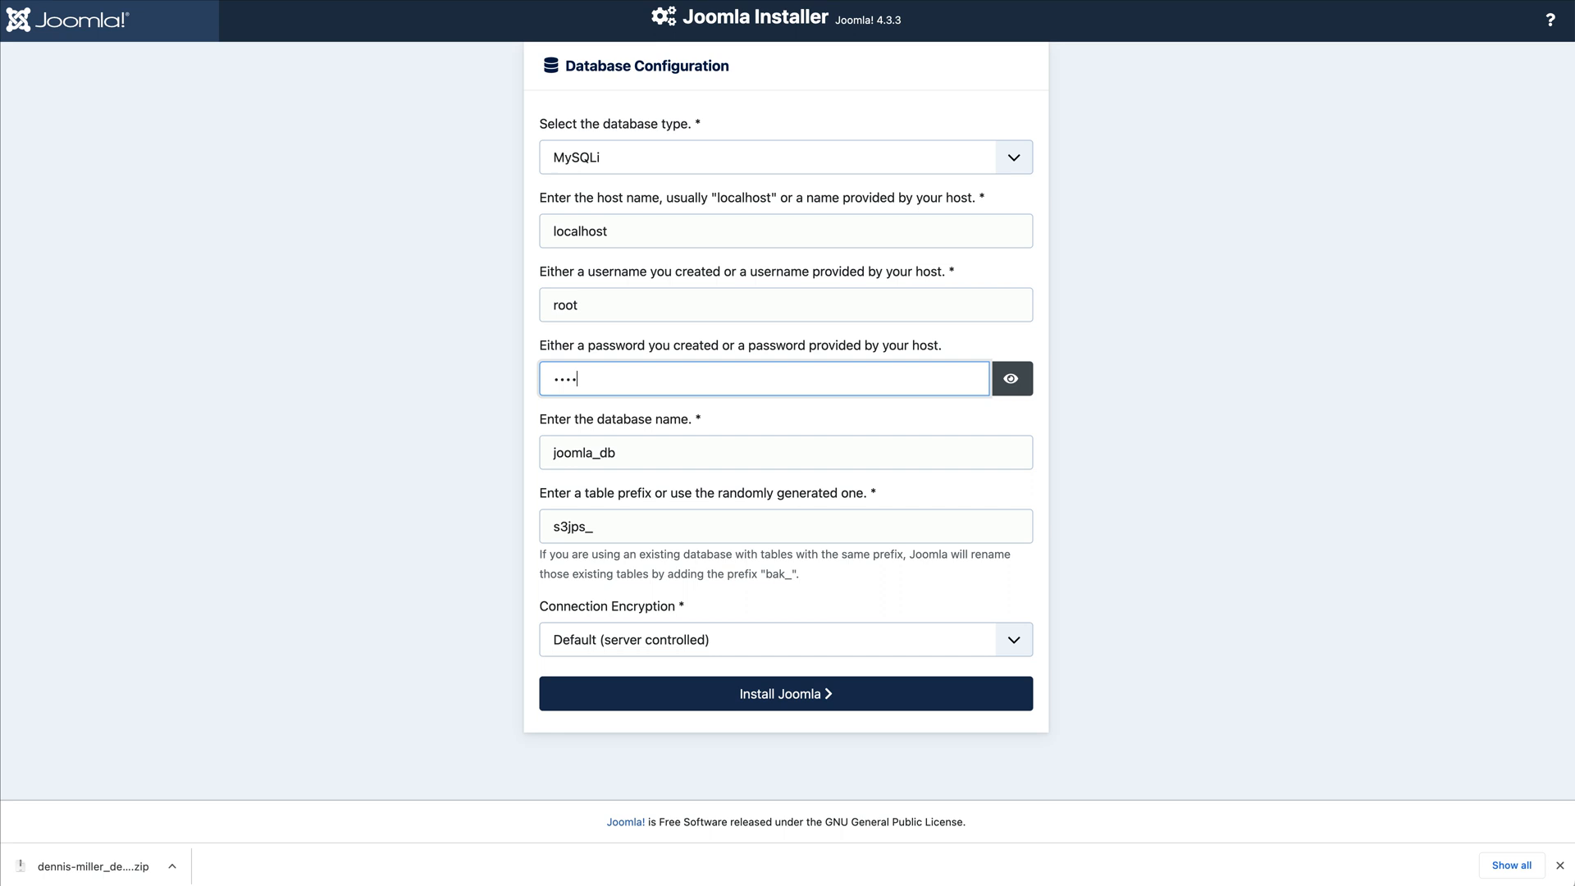
{"action": "type", "text": "dennis_miller"}
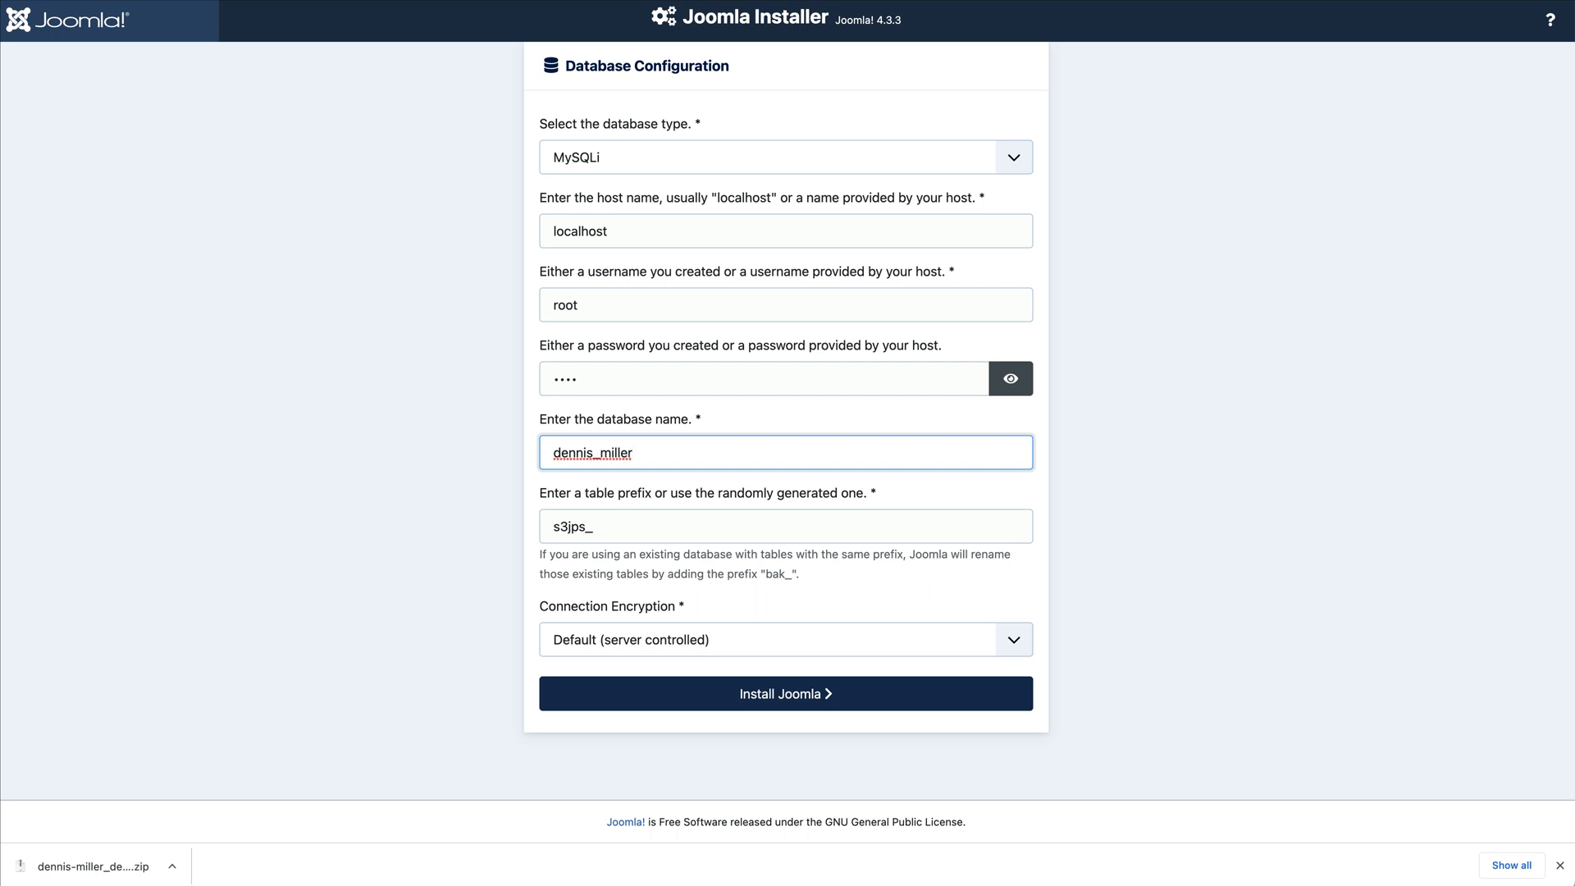
{"action": "mouse_move", "coordinate": [898, 504]}
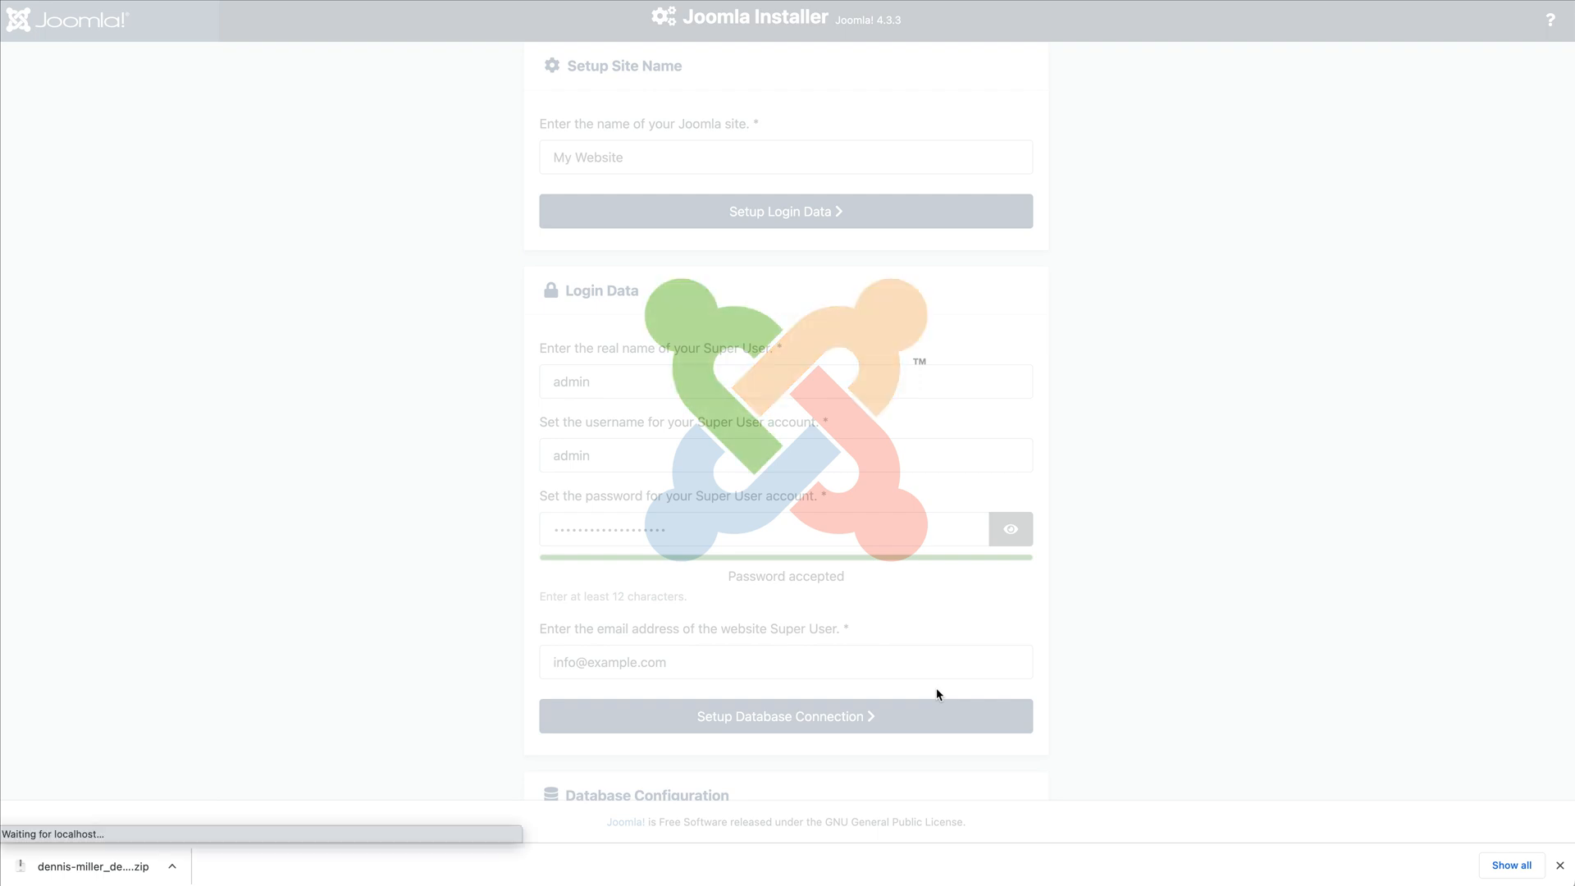
- Install Joomla and go to the new site's administrator login
{"action": "left_click", "coordinate": [786, 717]}
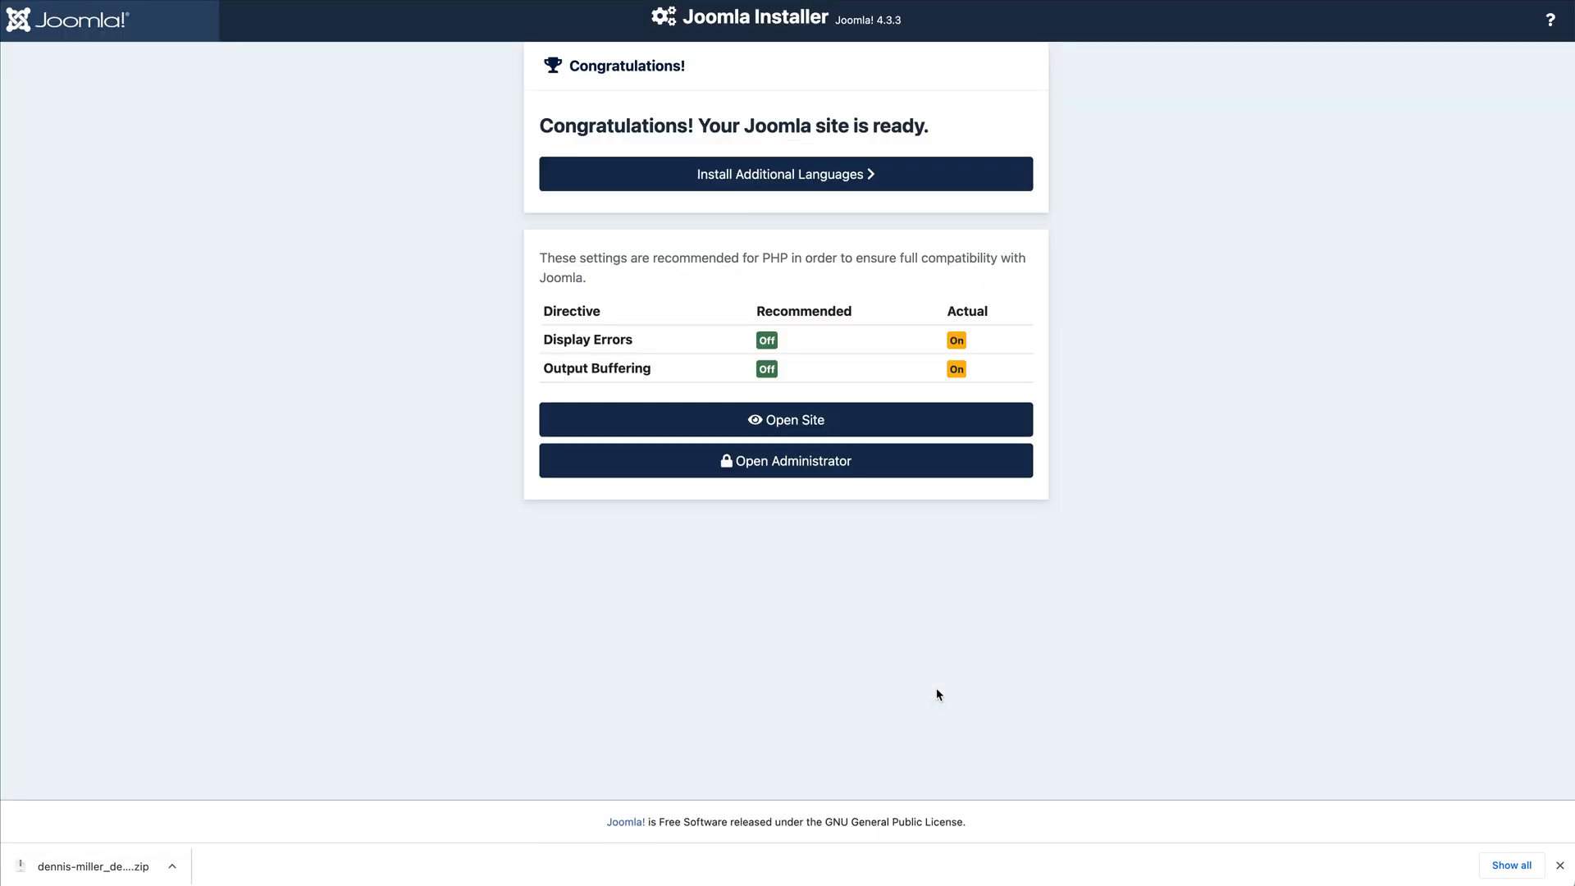
{"action": "left_click", "coordinate": [786, 459]}
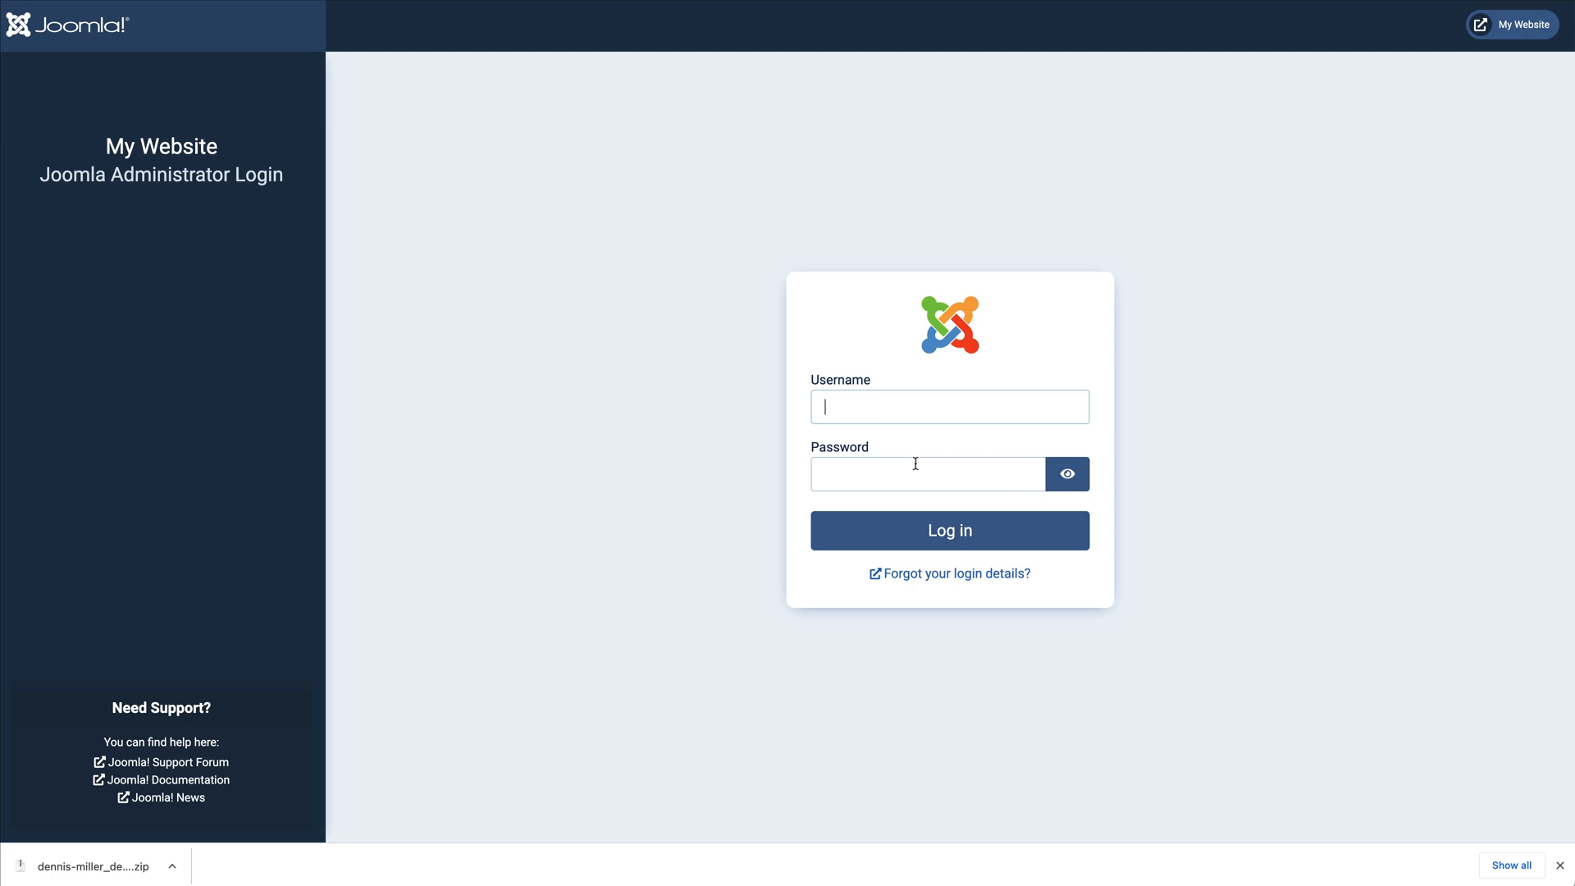
- Log in to the Joomla administrator as admin
{"action": "type", "text": "admin"}
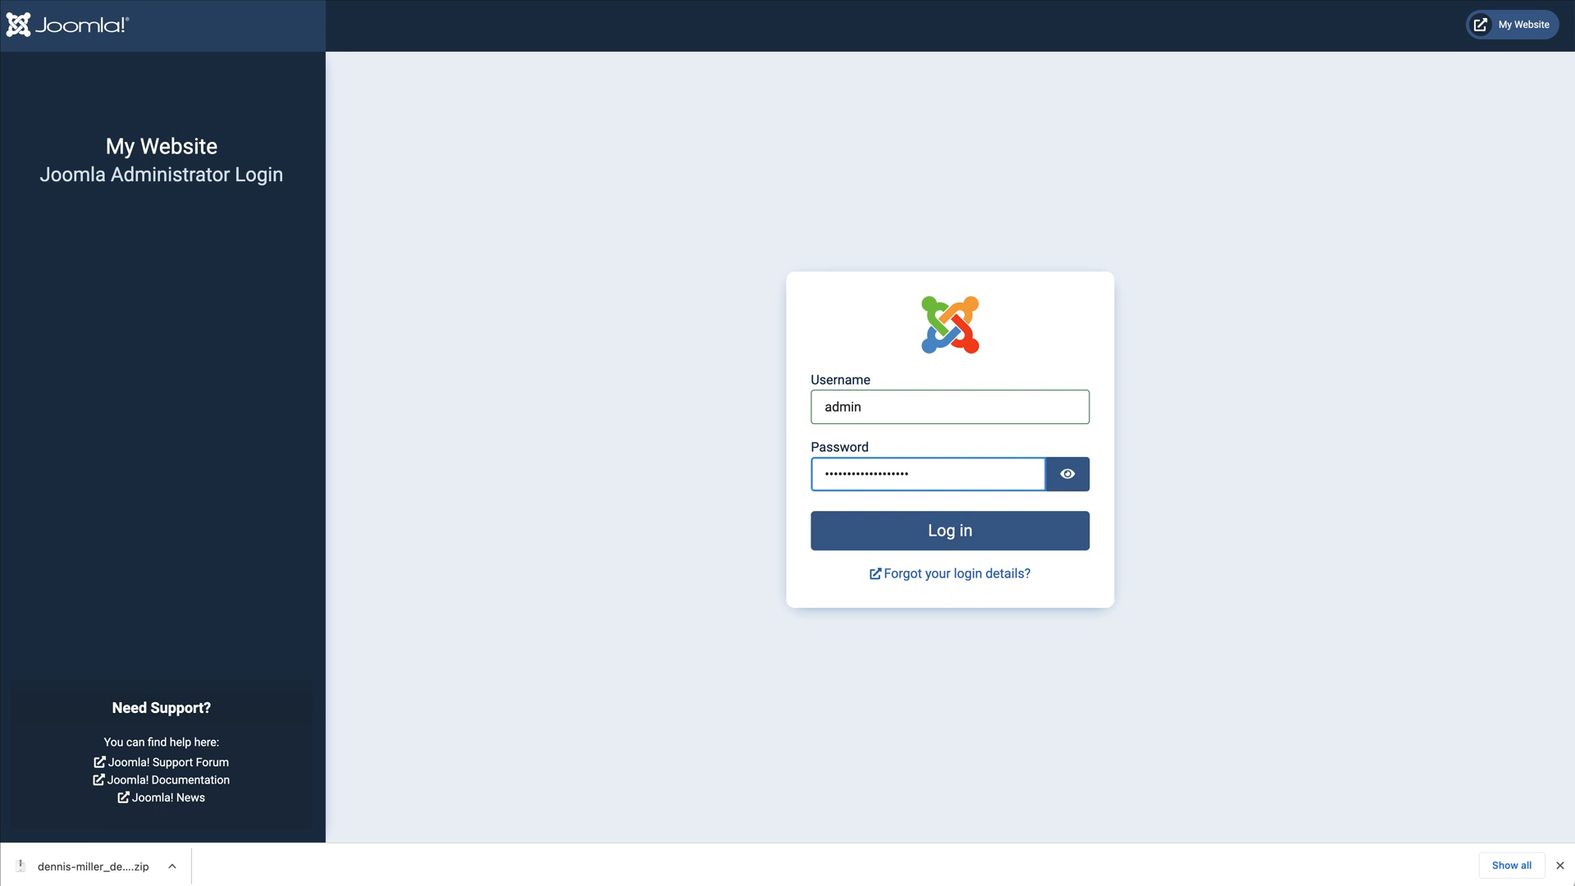
{"action": "left_click", "coordinate": [948, 530]}
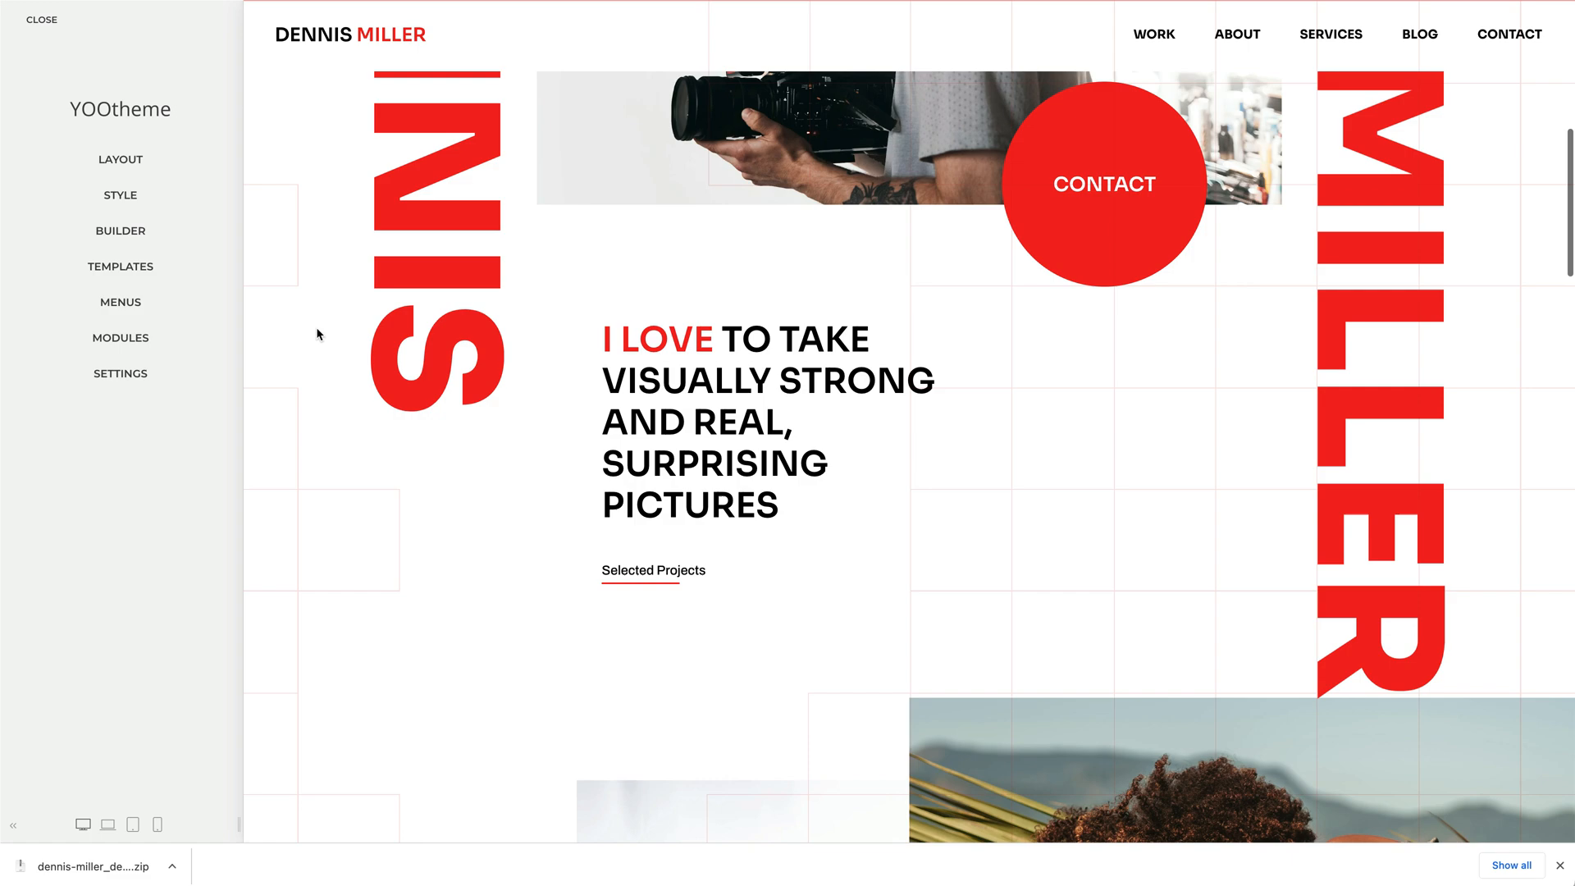
- Scroll the customizer preview down the Dennis Miller homepage to its photo gallery
{"action": "scroll", "scroll_direction": "down", "scroll_amount": 3}
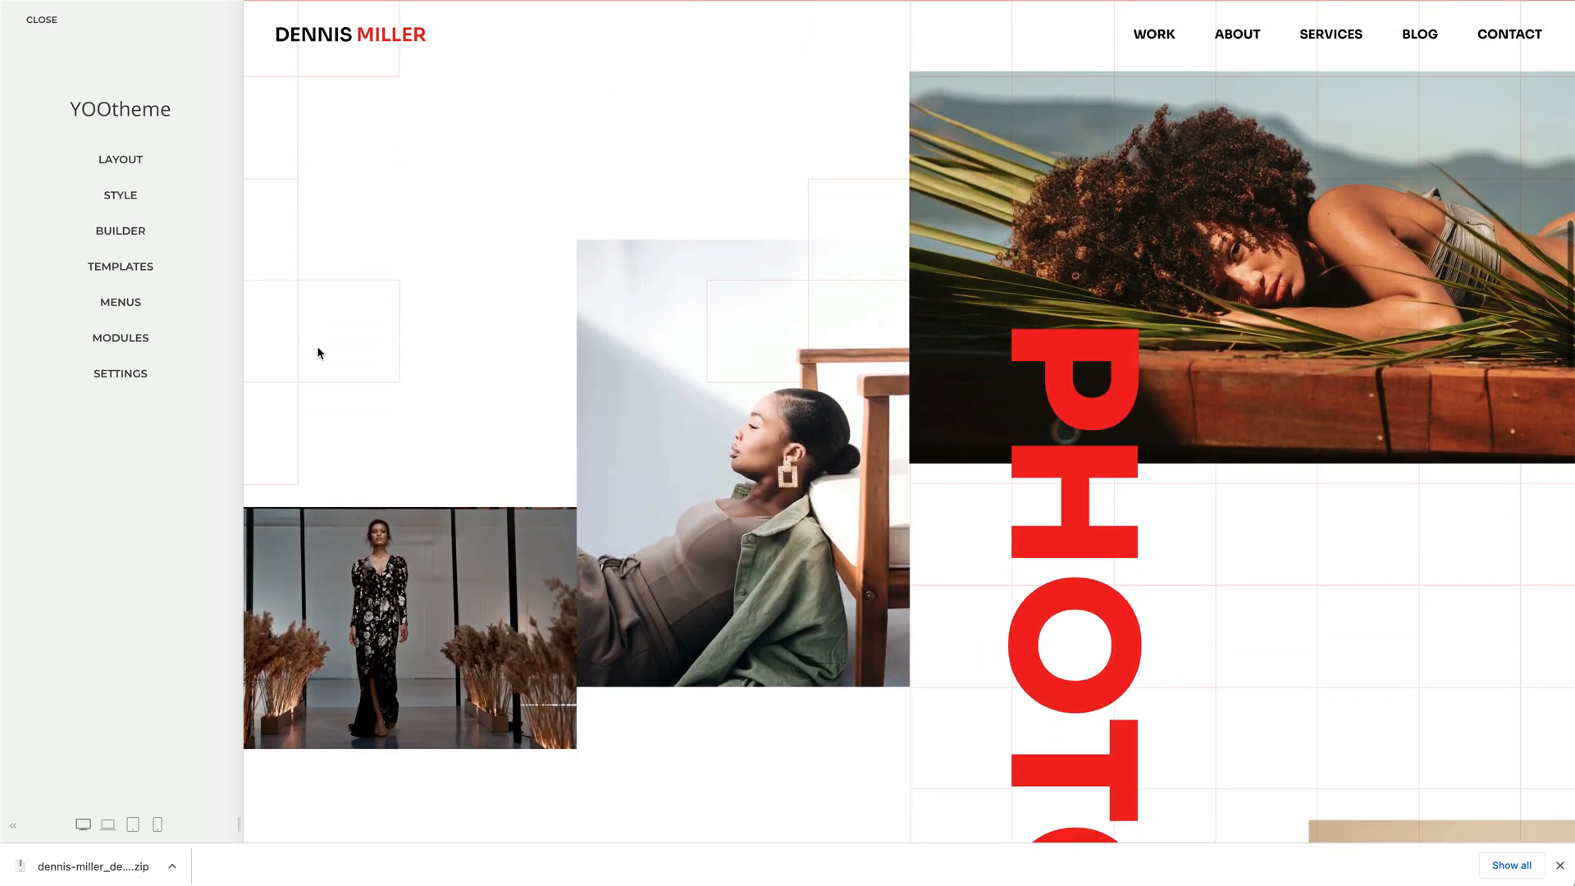